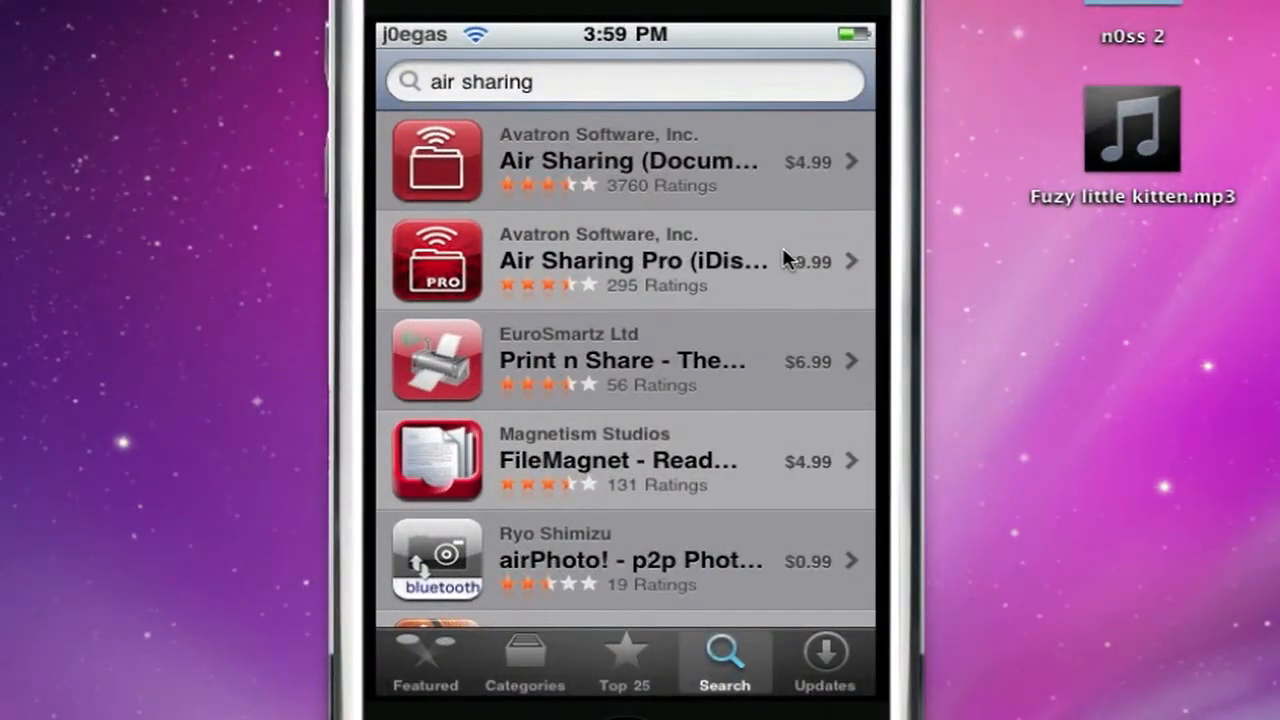
{"action": "mouse_move", "coordinate": [560, 183]}
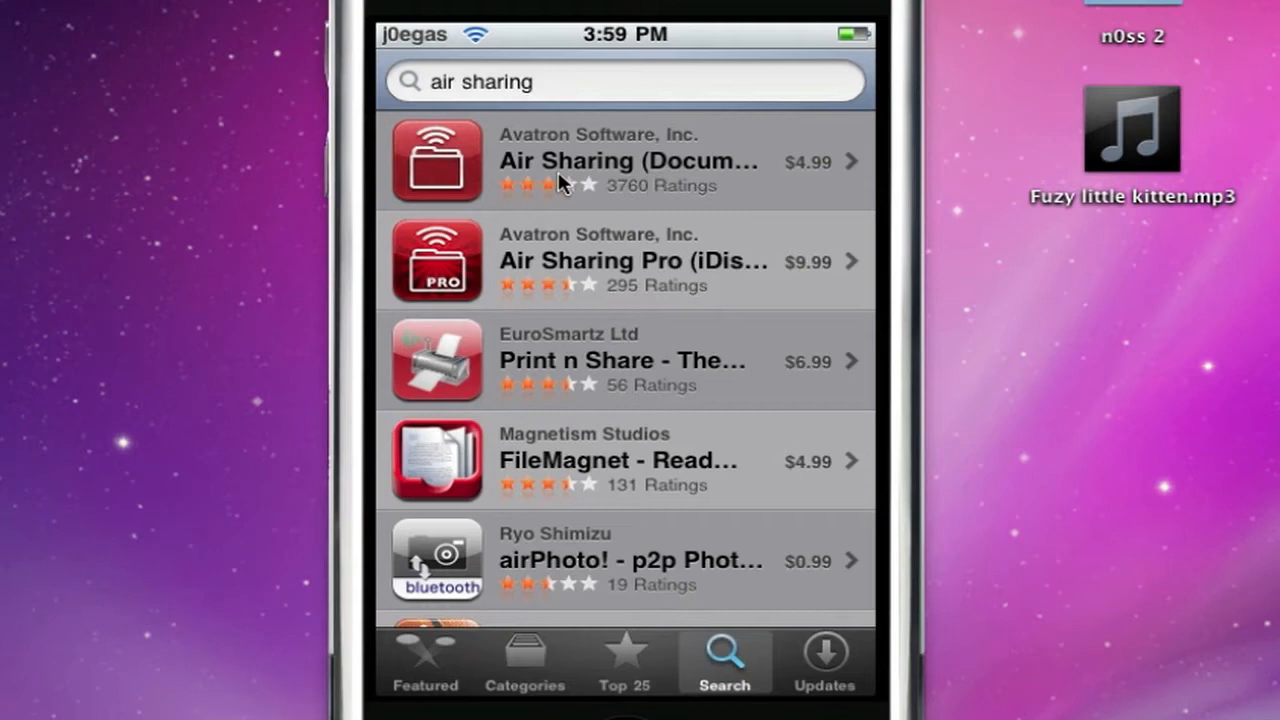
{"action": "mouse_move", "coordinate": [550, 228]}
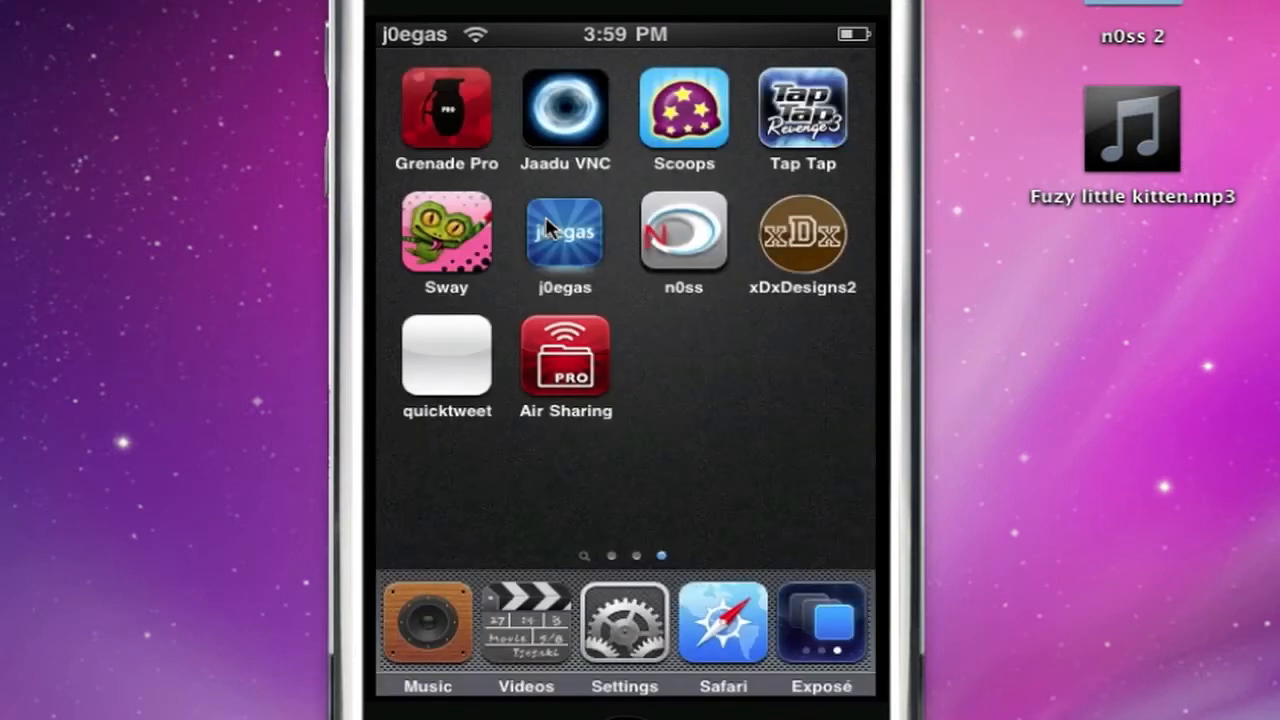
Launch Air Sharing Pro and open the Samples folder from My Documents.
{"action": "left_click", "coordinate": [565, 358]}
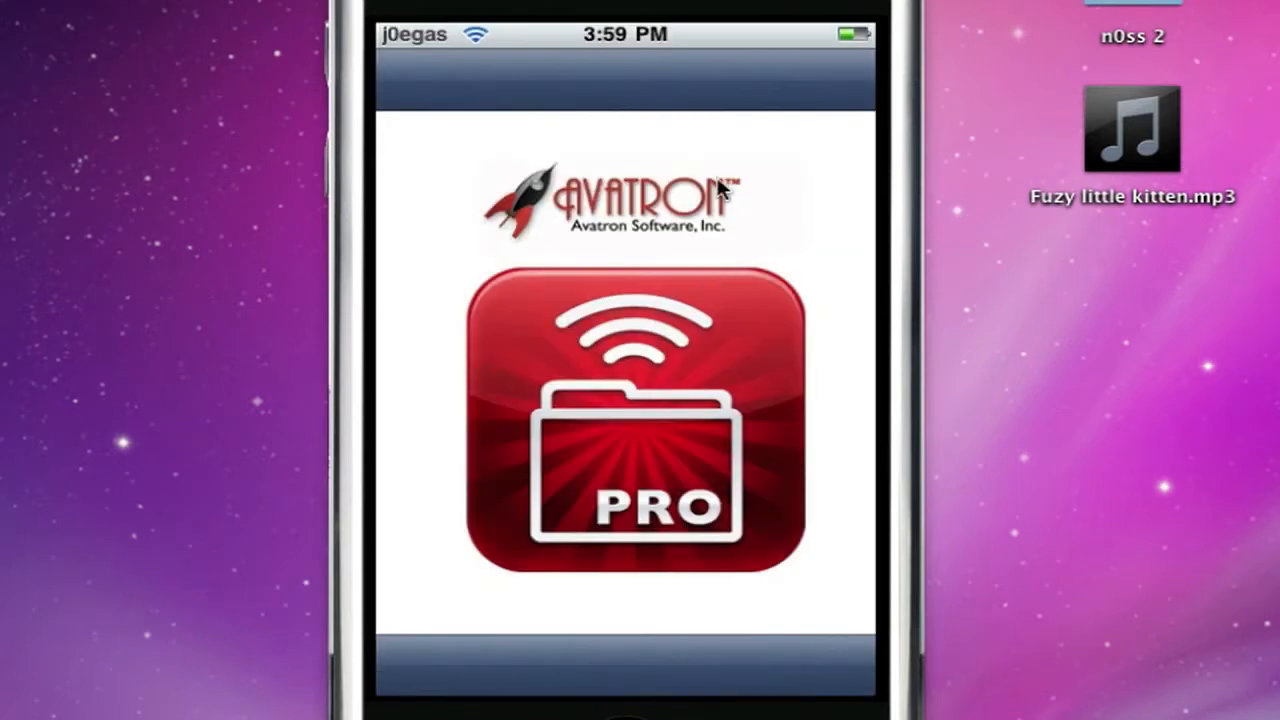
{"action": "mouse_move", "coordinate": [755, 47]}
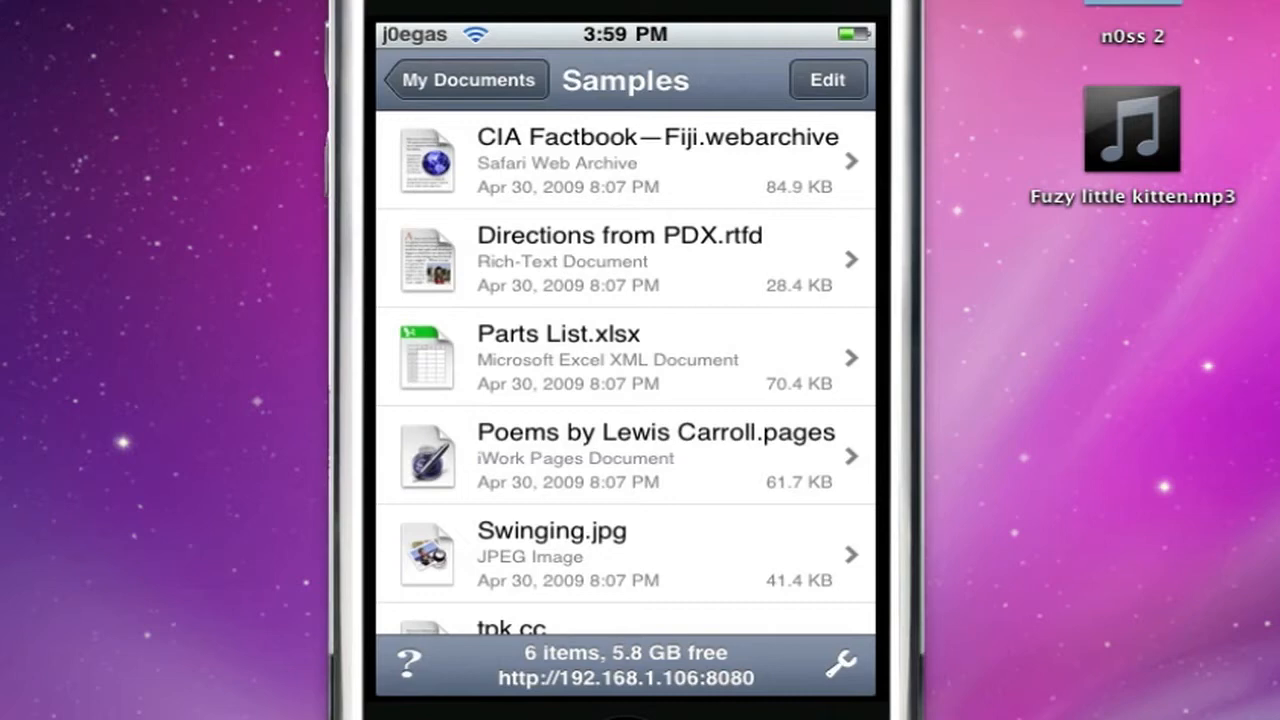
{"action": "left_click", "coordinate": [463, 79]}
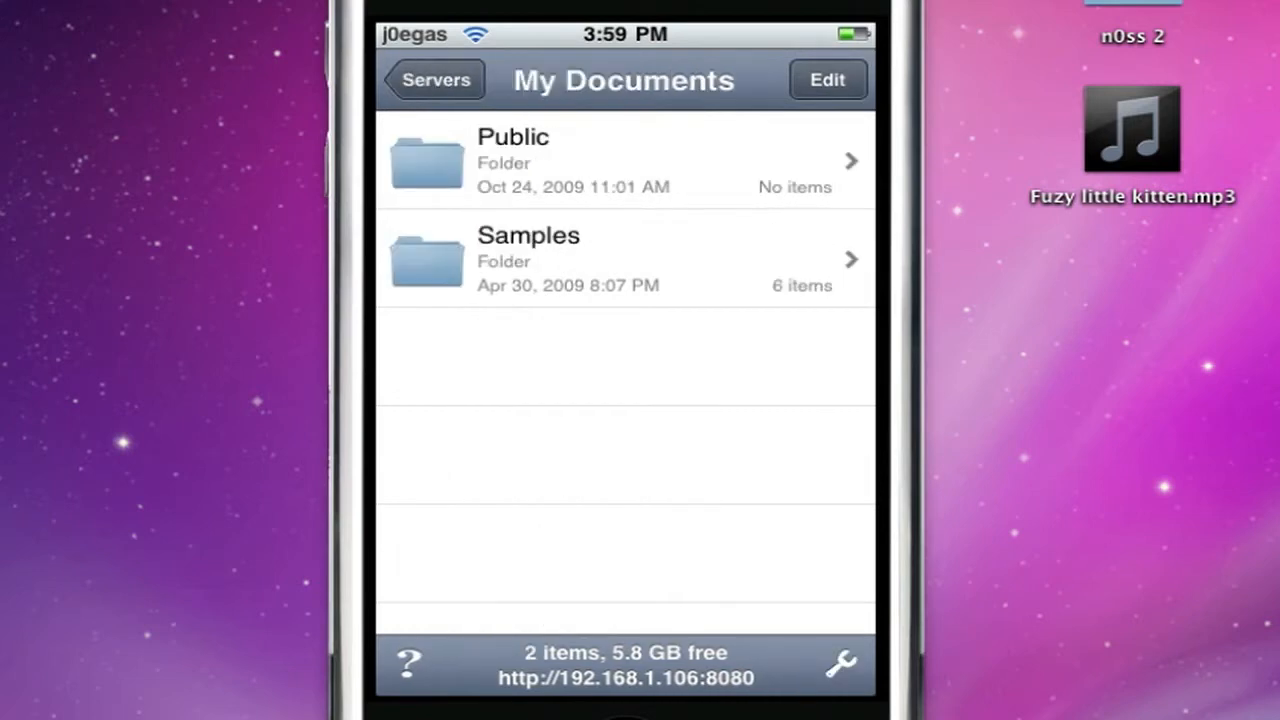
{"action": "mouse_move", "coordinate": [678, 72]}
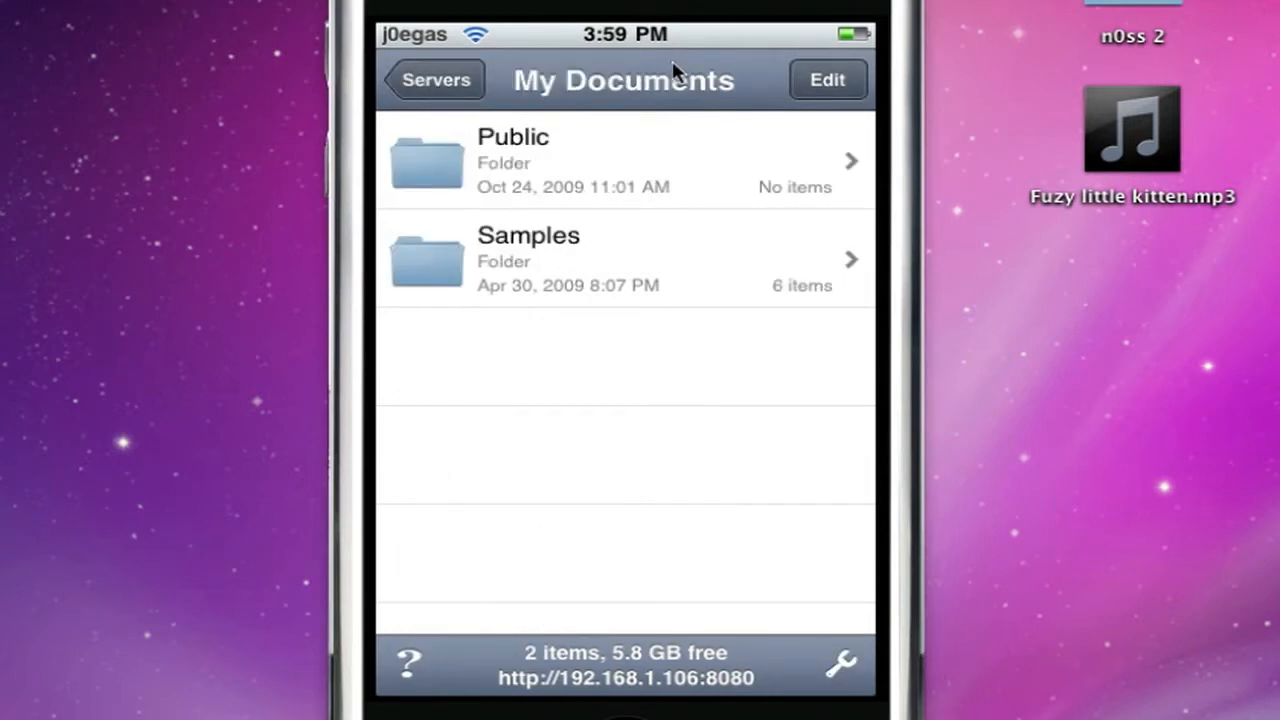
{"action": "left_click", "coordinate": [435, 79]}
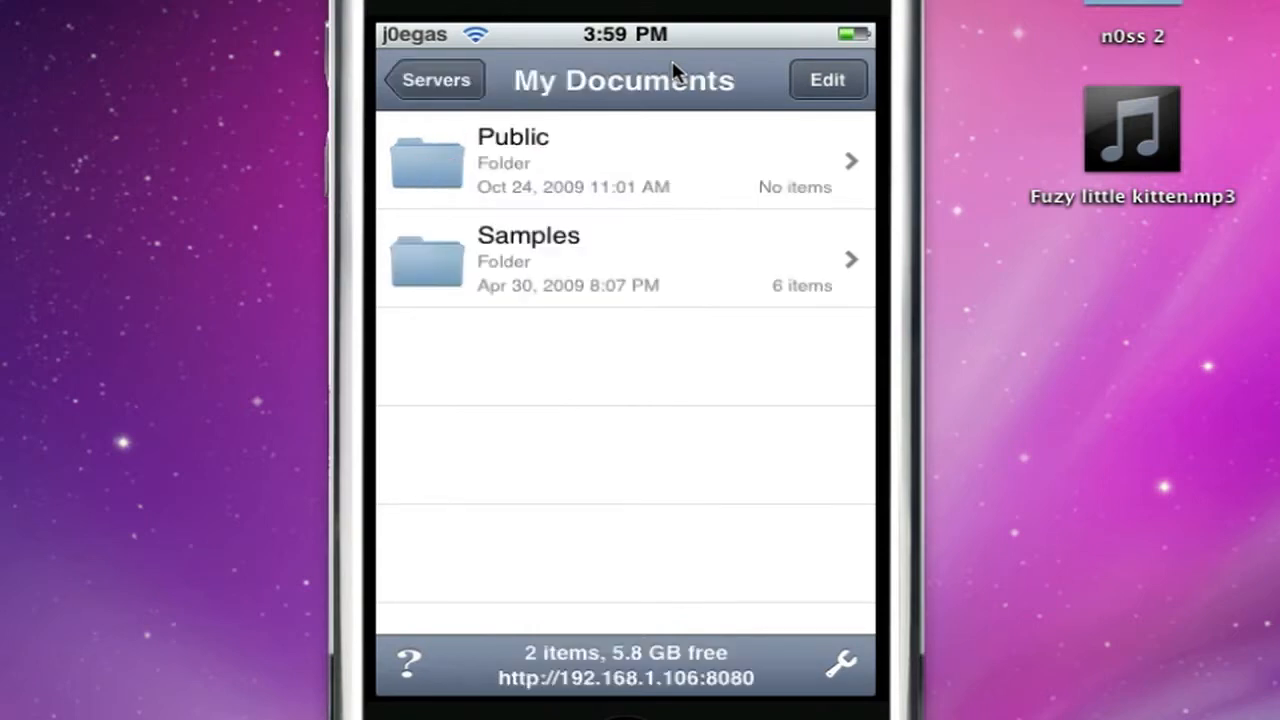
{"action": "mouse_move", "coordinate": [495, 120]}
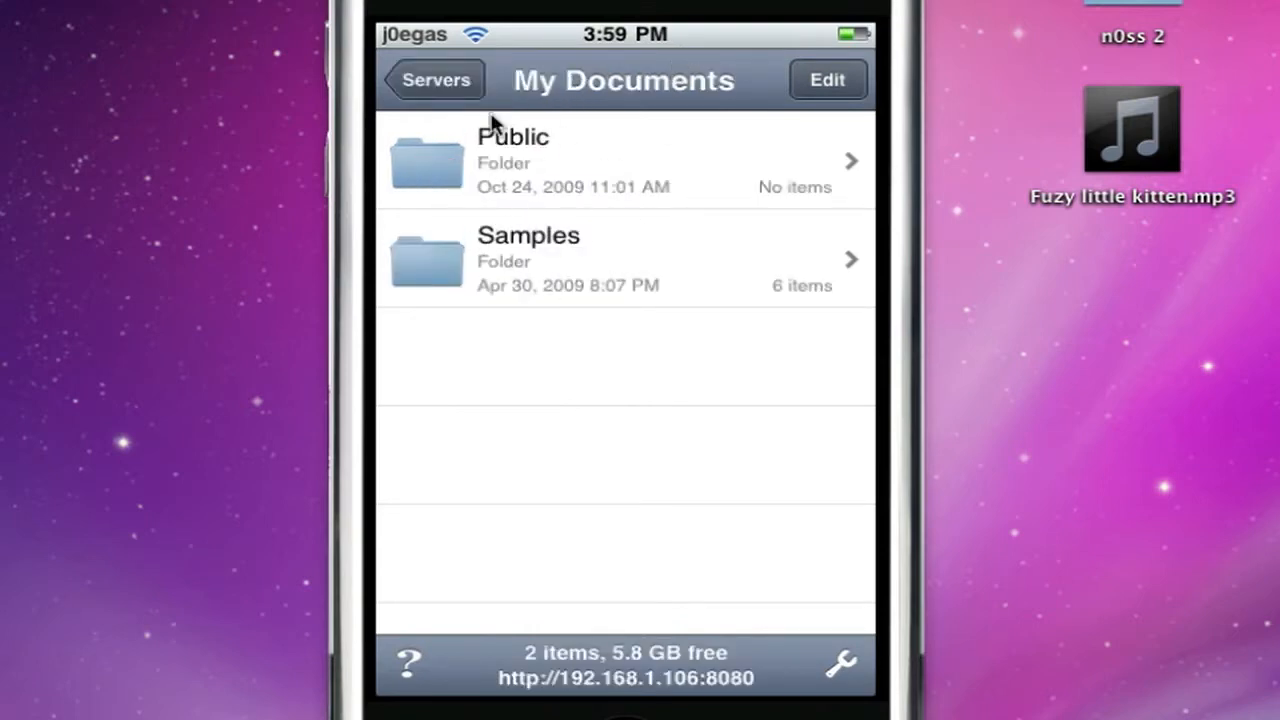
{"action": "mouse_move", "coordinate": [590, 233]}
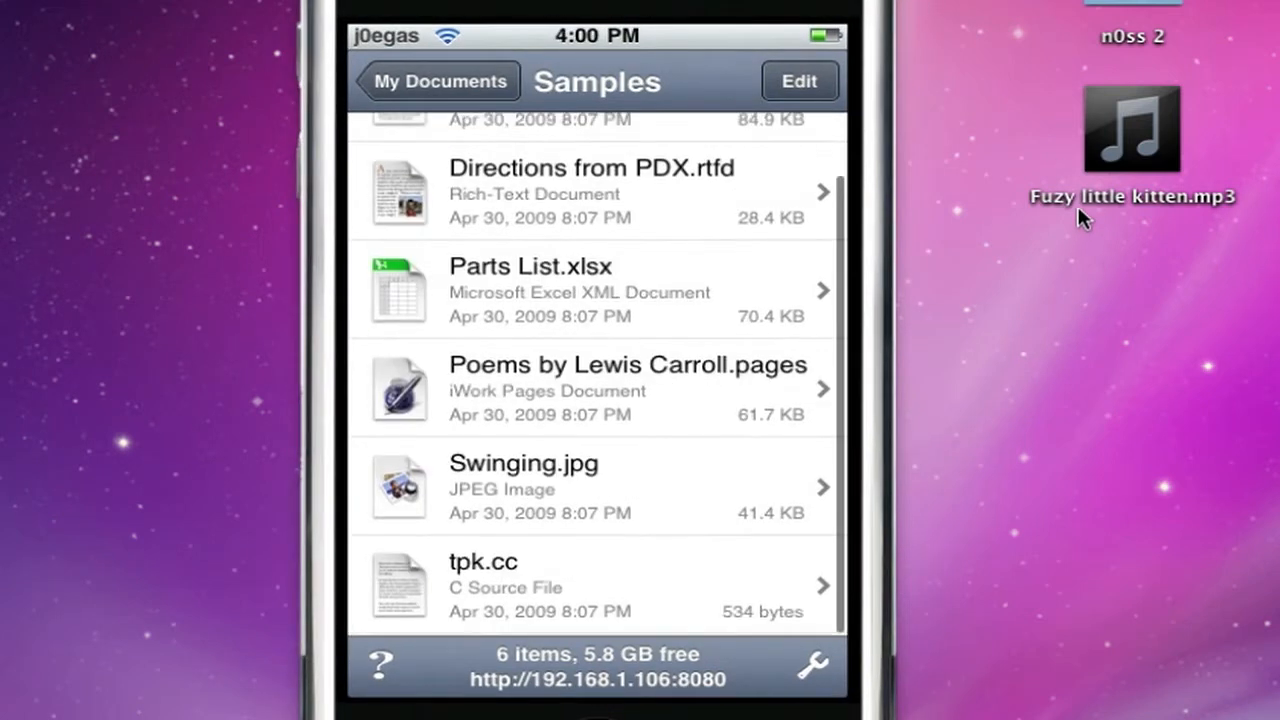
{"action": "left_click", "coordinate": [597, 487]}
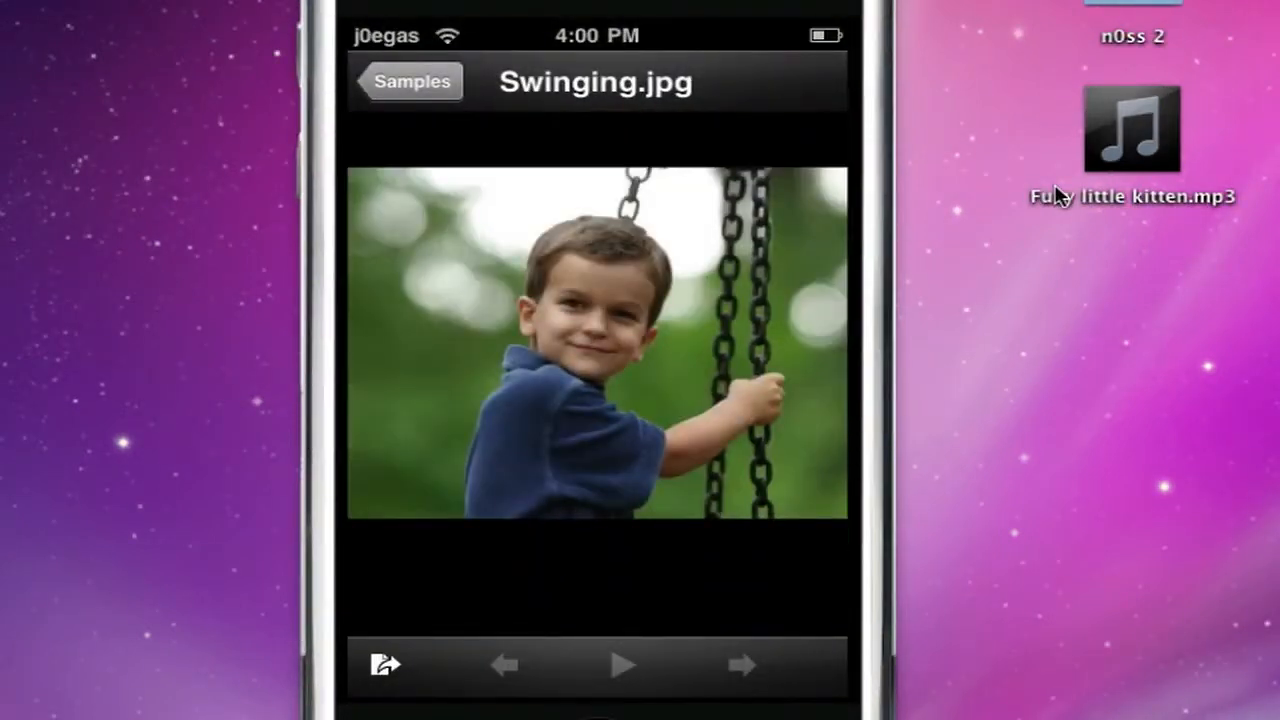
{"action": "left_click", "coordinate": [596, 345]}
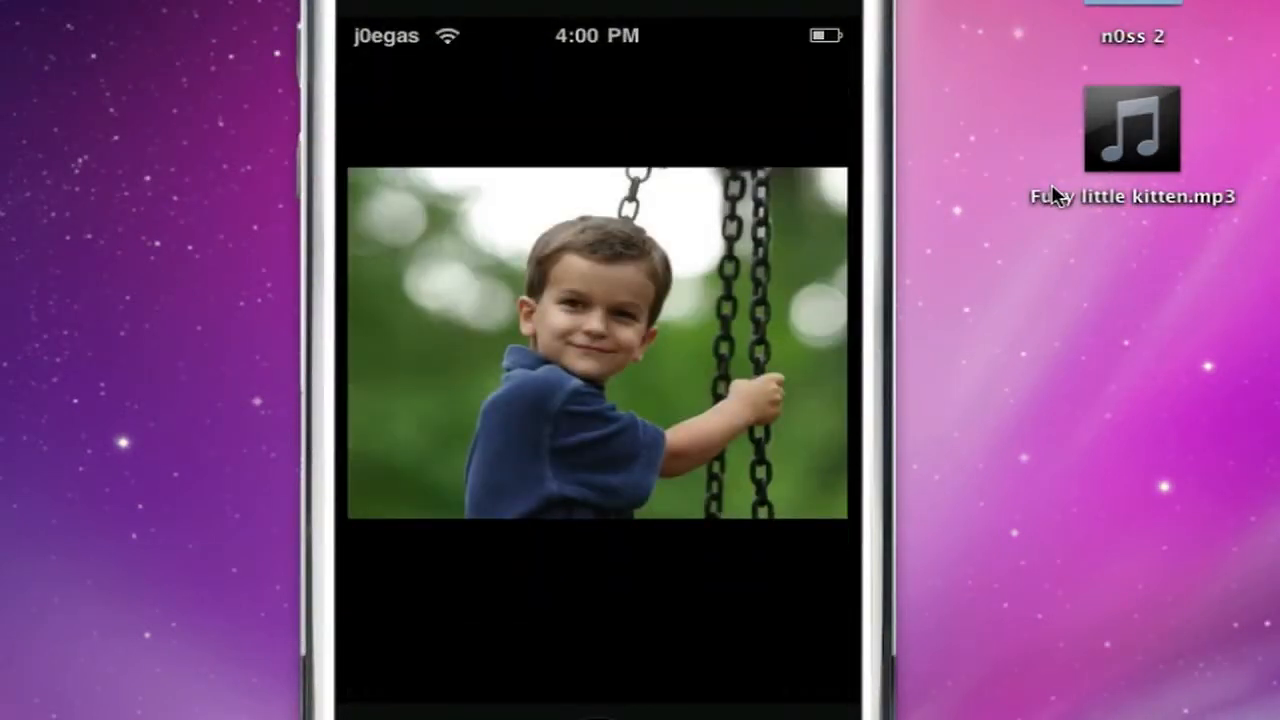
{"action": "left_click", "coordinate": [596, 344]}
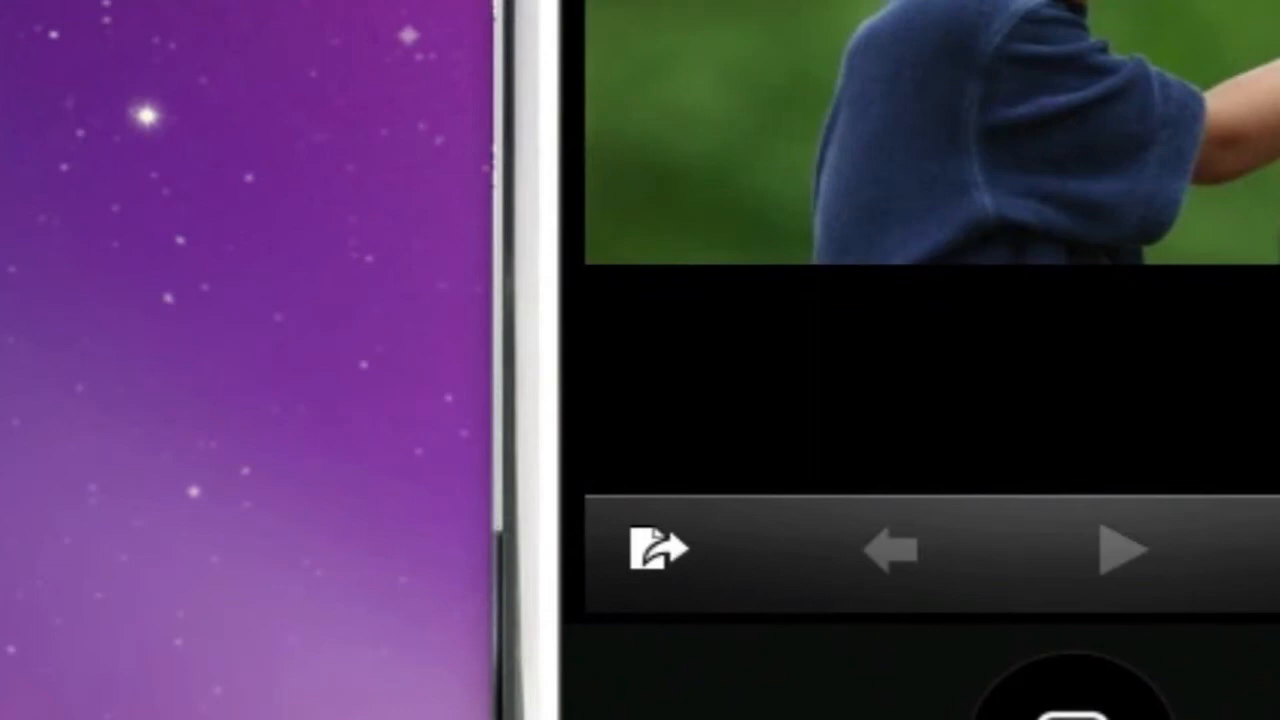
{"action": "left_click", "coordinate": [655, 547]}
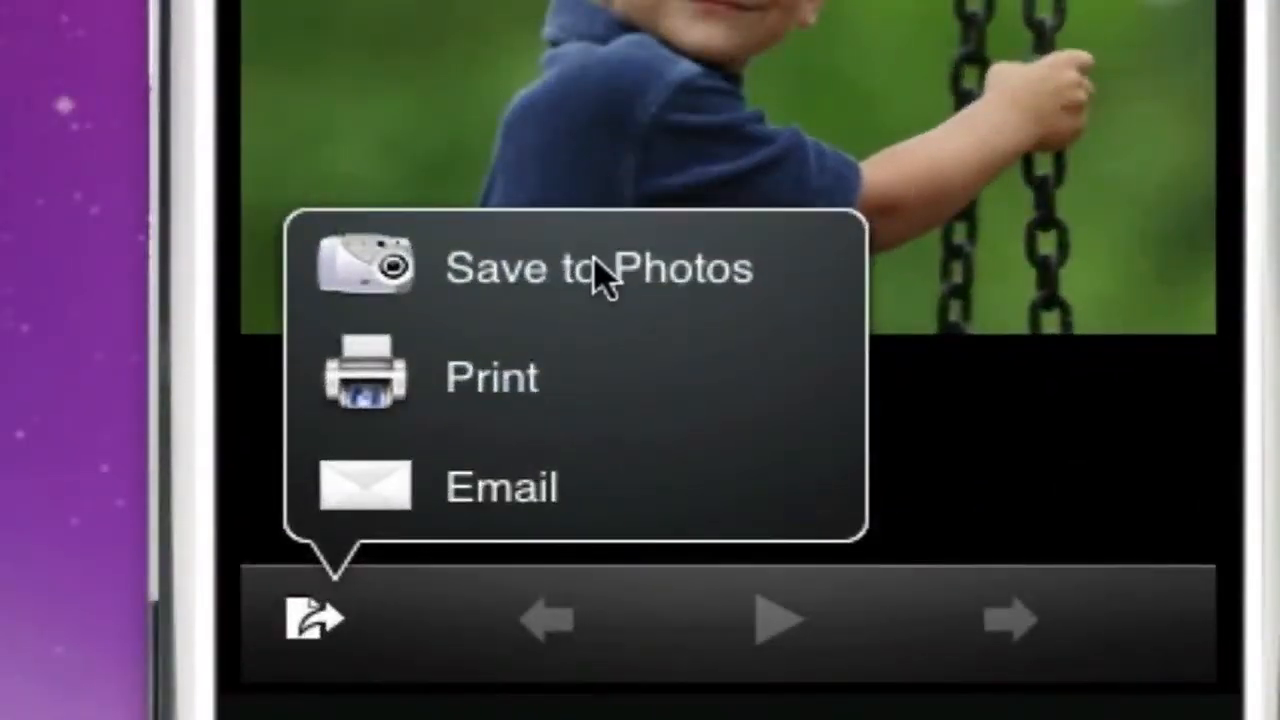
{"action": "mouse_move", "coordinate": [570, 470]}
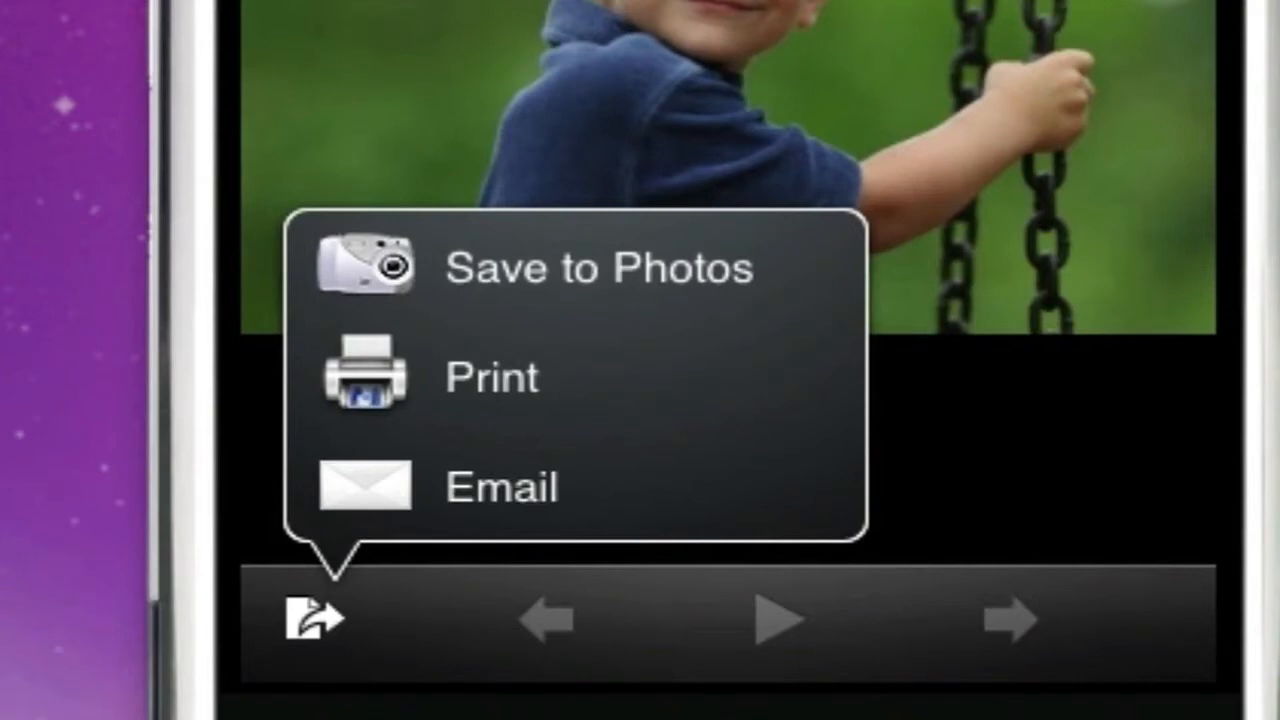
{"action": "mouse_move", "coordinate": [990, 220]}
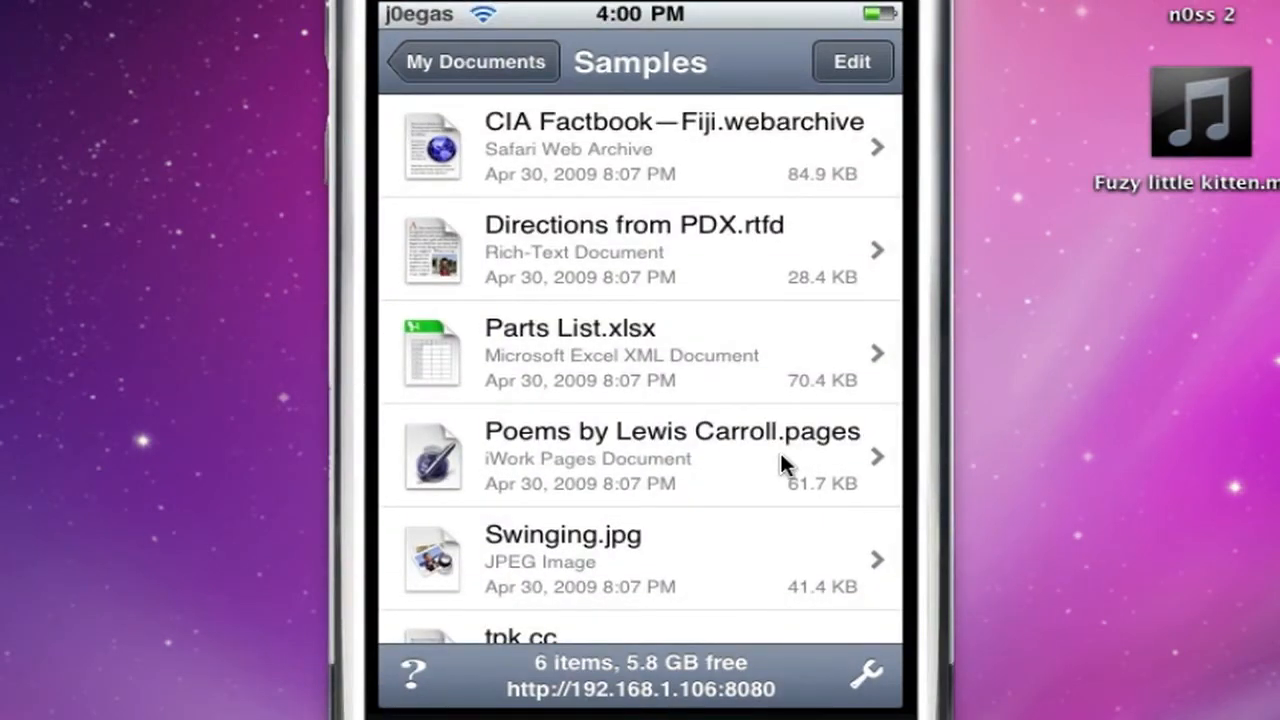
{"action": "left_click", "coordinate": [672, 455]}
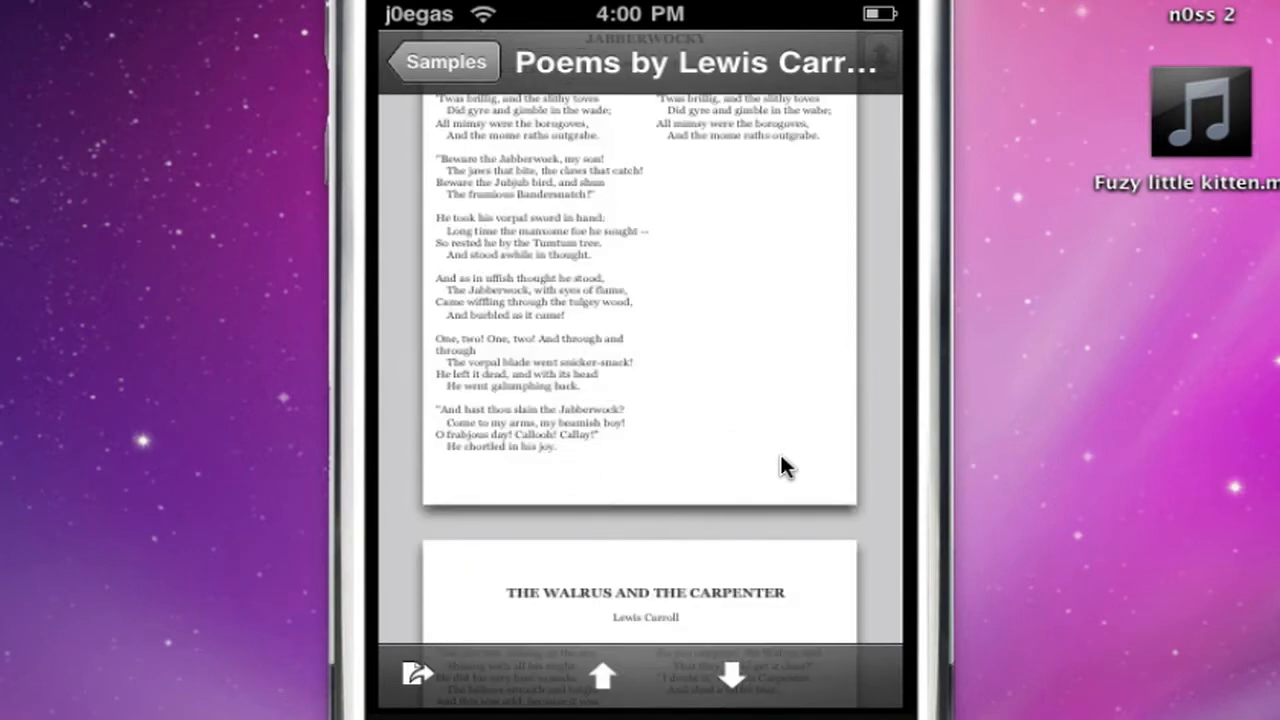
{"action": "scroll", "scroll_direction": "down", "scroll_amount": 3}
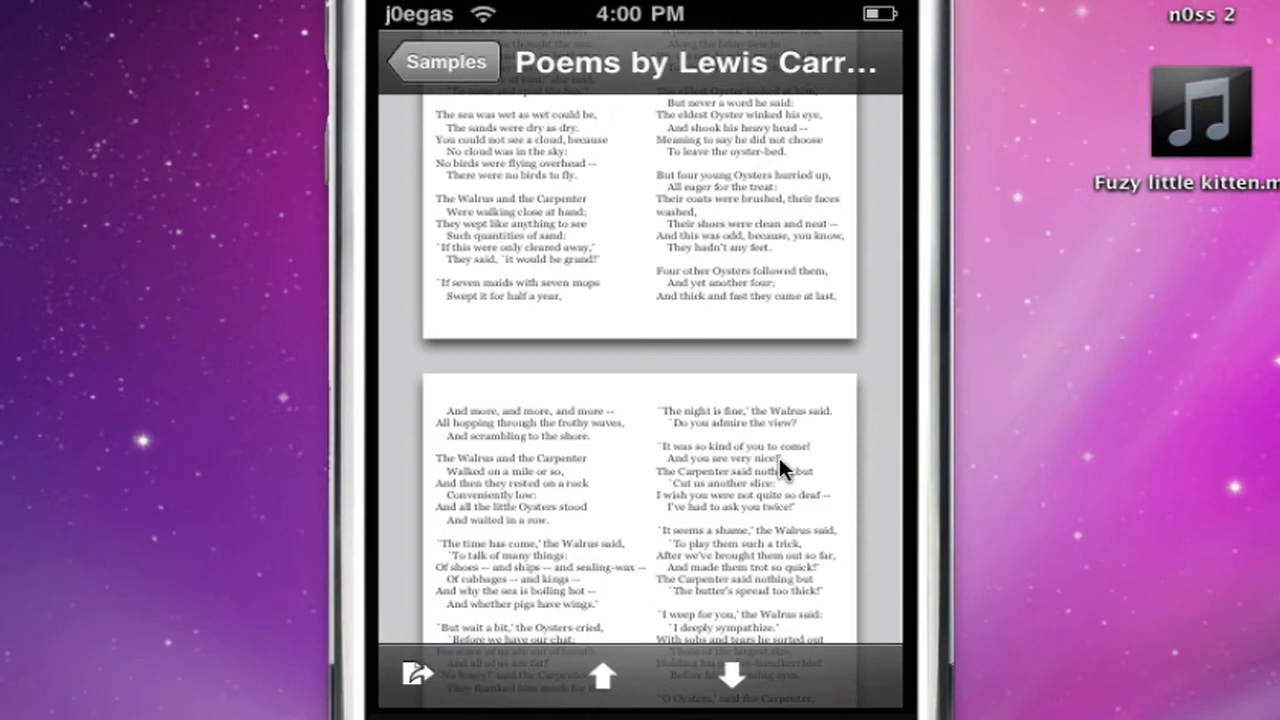
{"action": "left_click", "coordinate": [444, 61]}
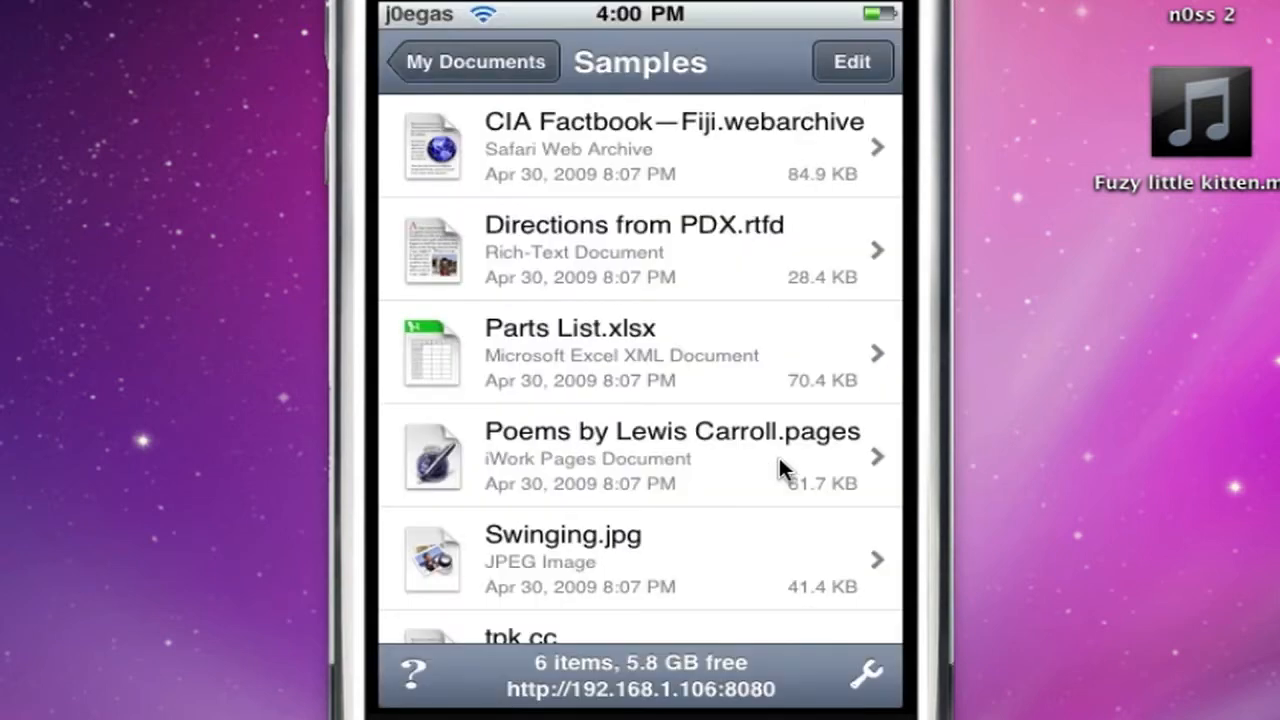
{"action": "left_click", "coordinate": [633, 248]}
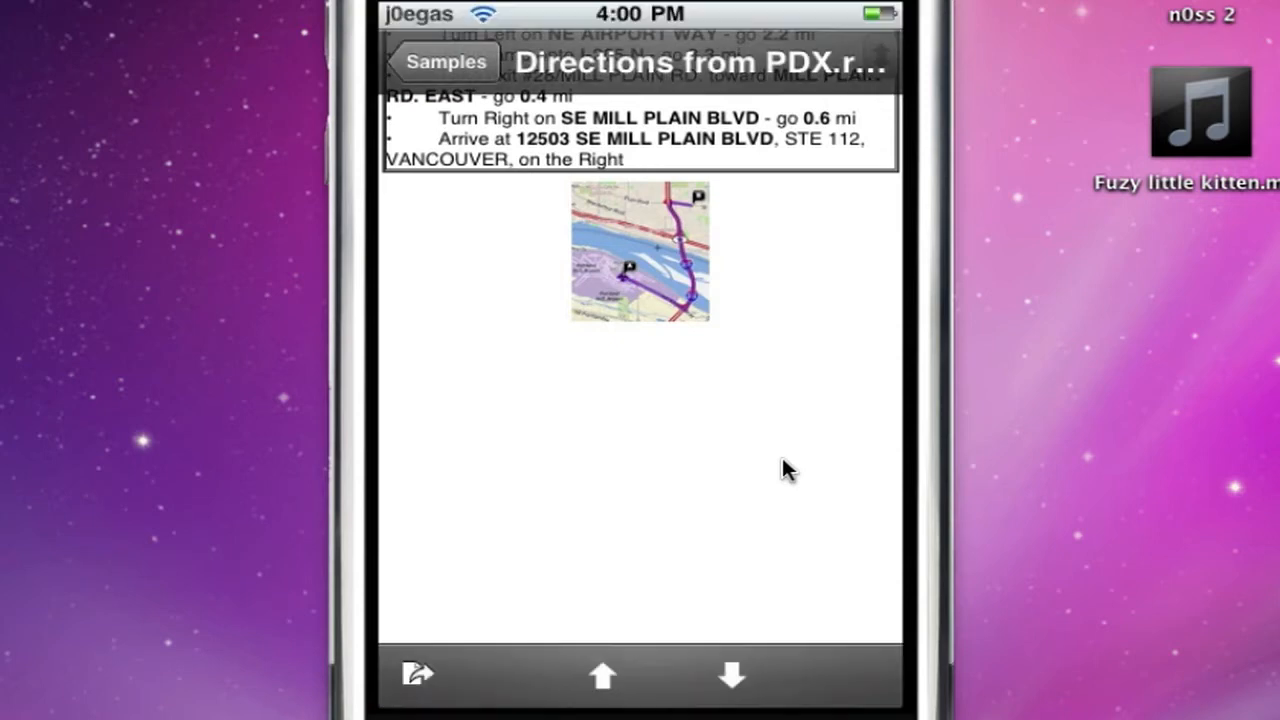
{"action": "left_click", "coordinate": [442, 61]}
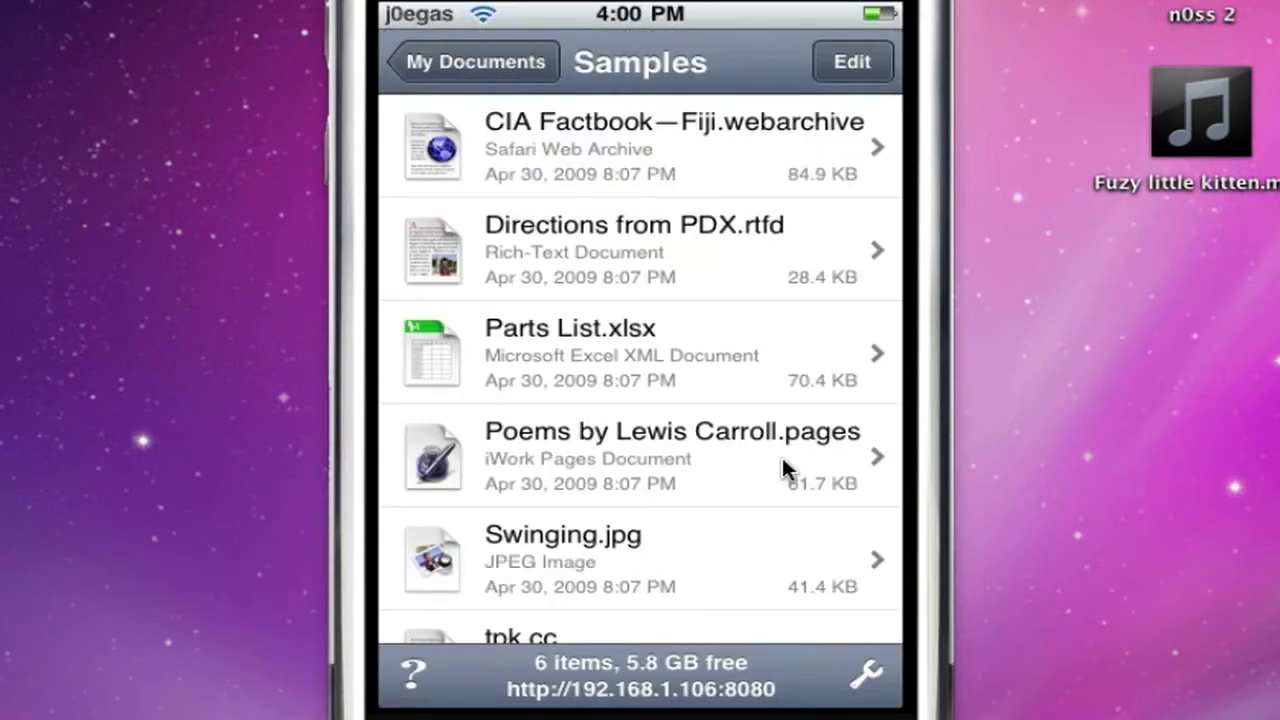
{"action": "left_click", "coordinate": [520, 636]}
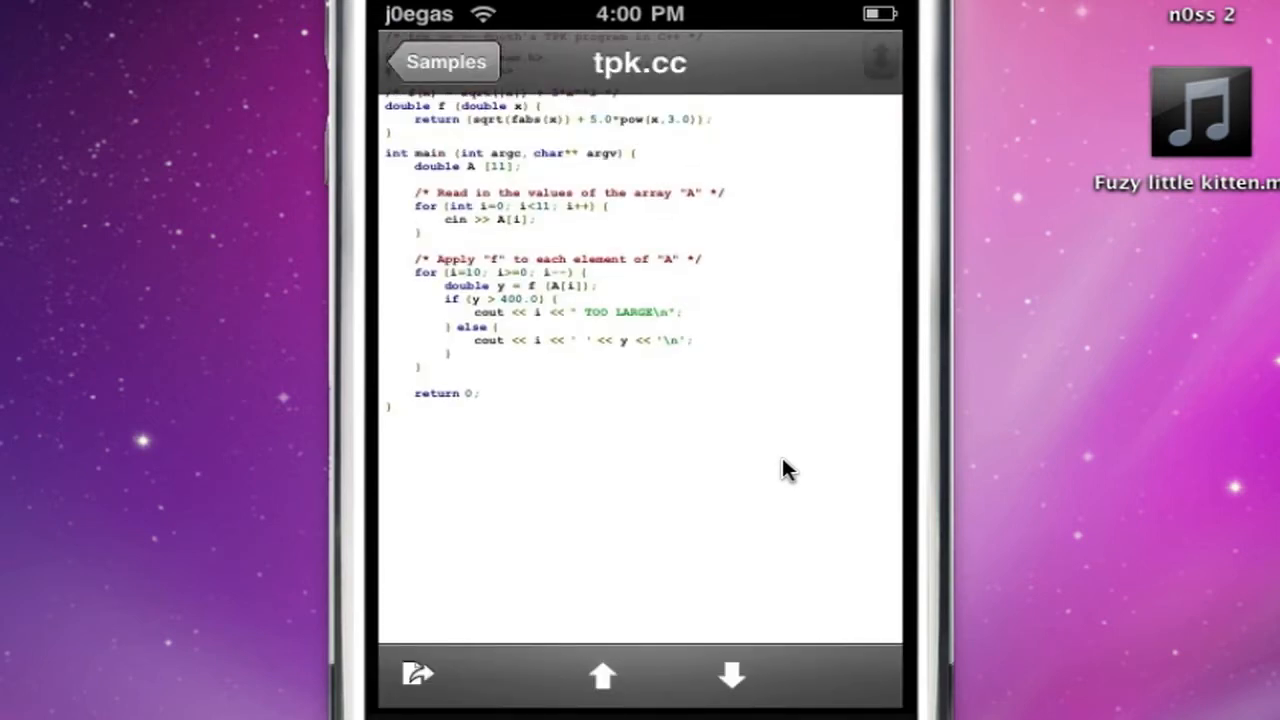
{"action": "scroll", "scroll_direction": "down", "scroll_amount": 3}
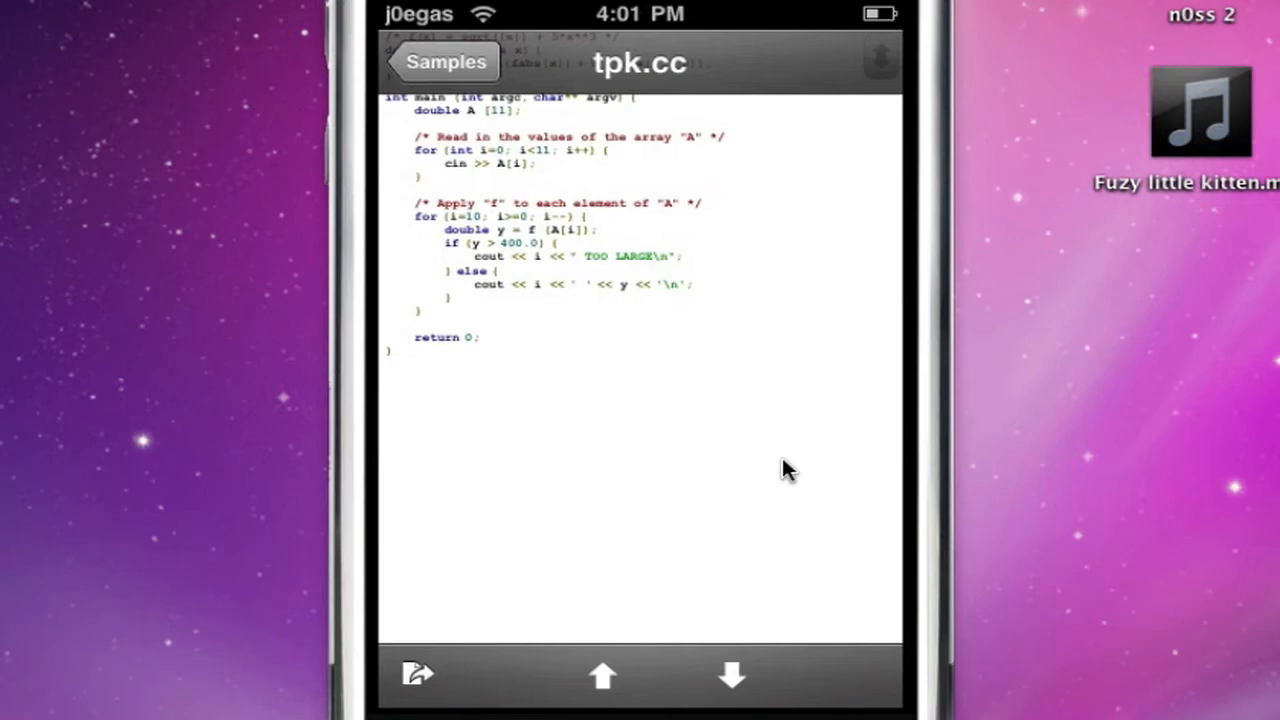
{"action": "left_click", "coordinate": [446, 61]}
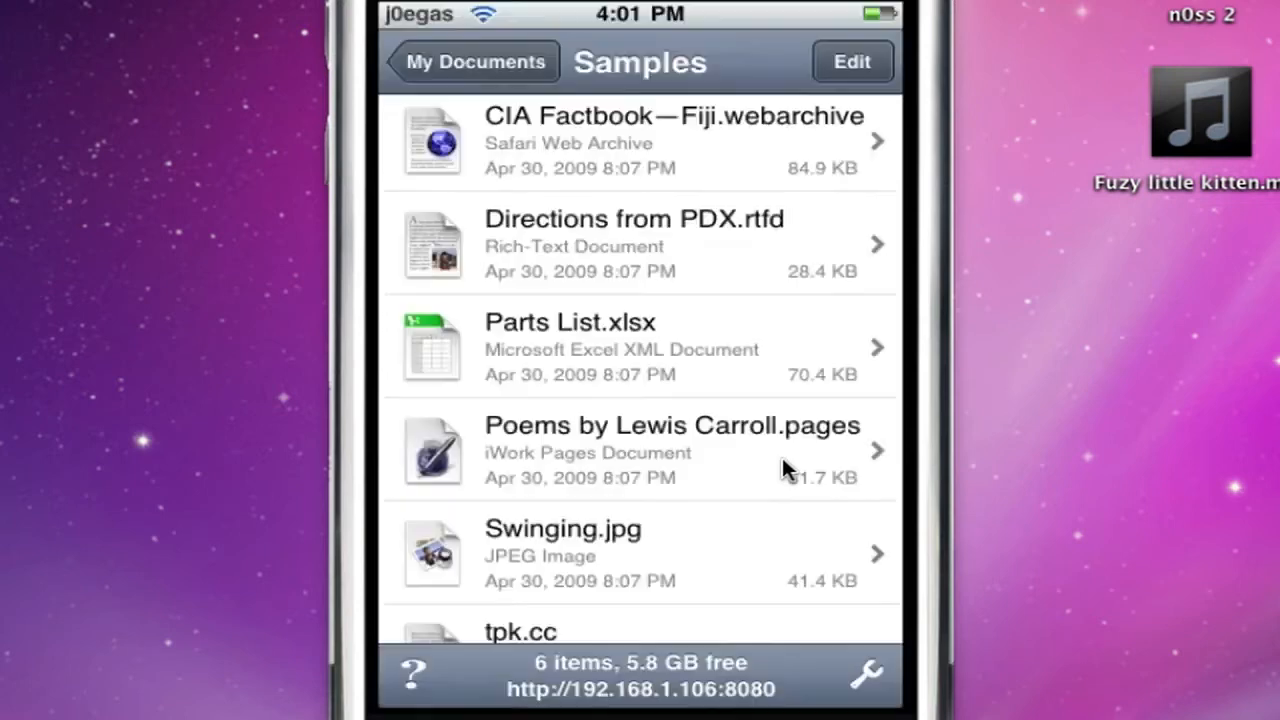
Show Air Sharing's Help Topics and scroll down to the Connecting to iPhone guides.
{"action": "left_click", "coordinate": [475, 61]}
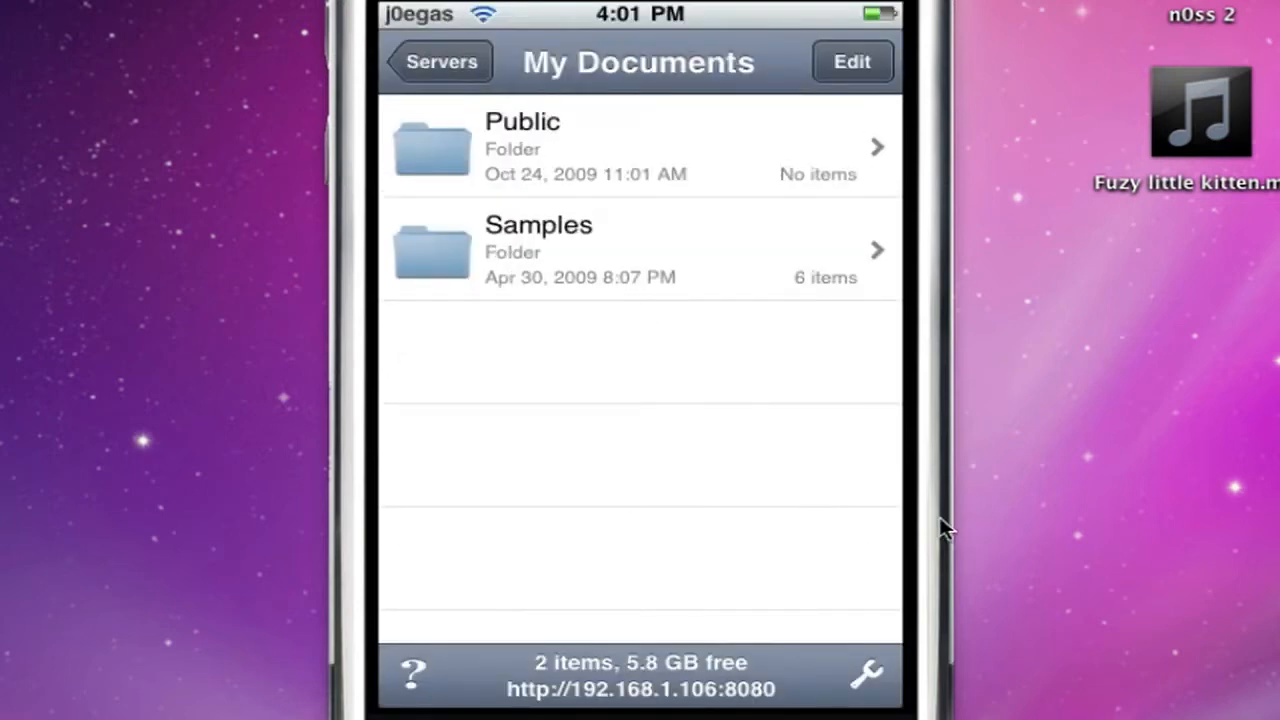
{"action": "mouse_move", "coordinate": [360, 670]}
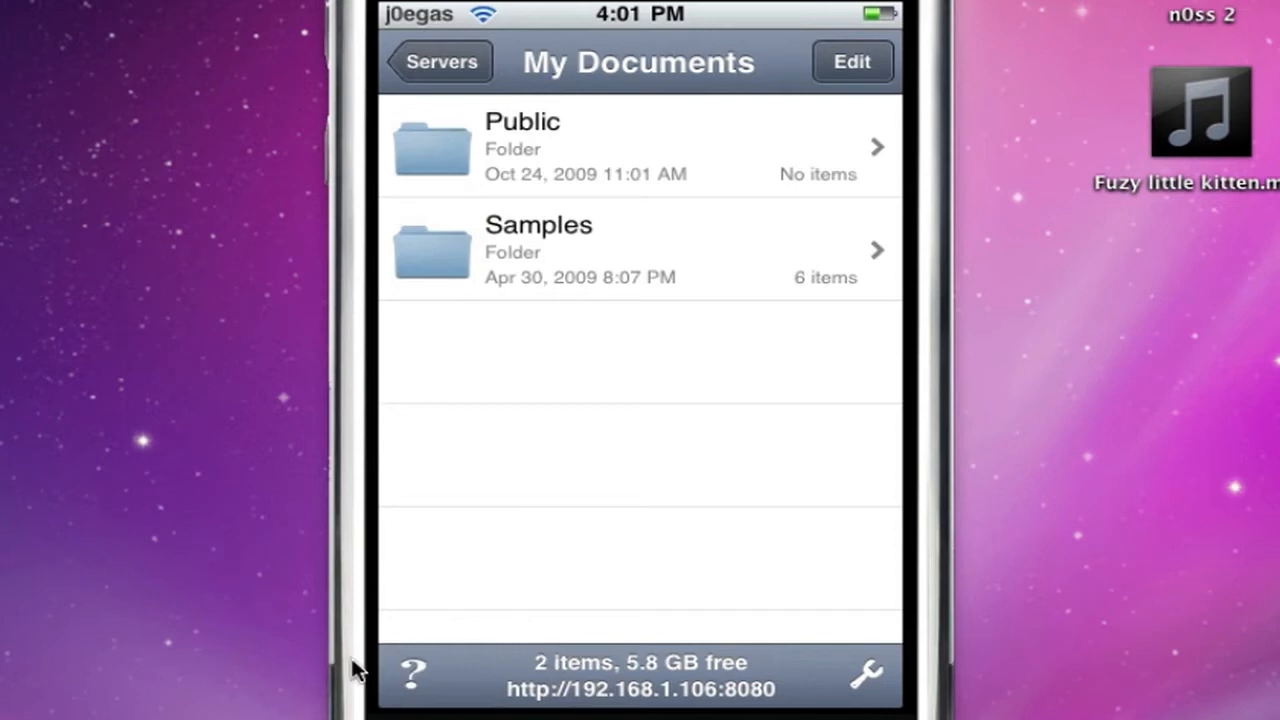
{"action": "mouse_move", "coordinate": [448, 685]}
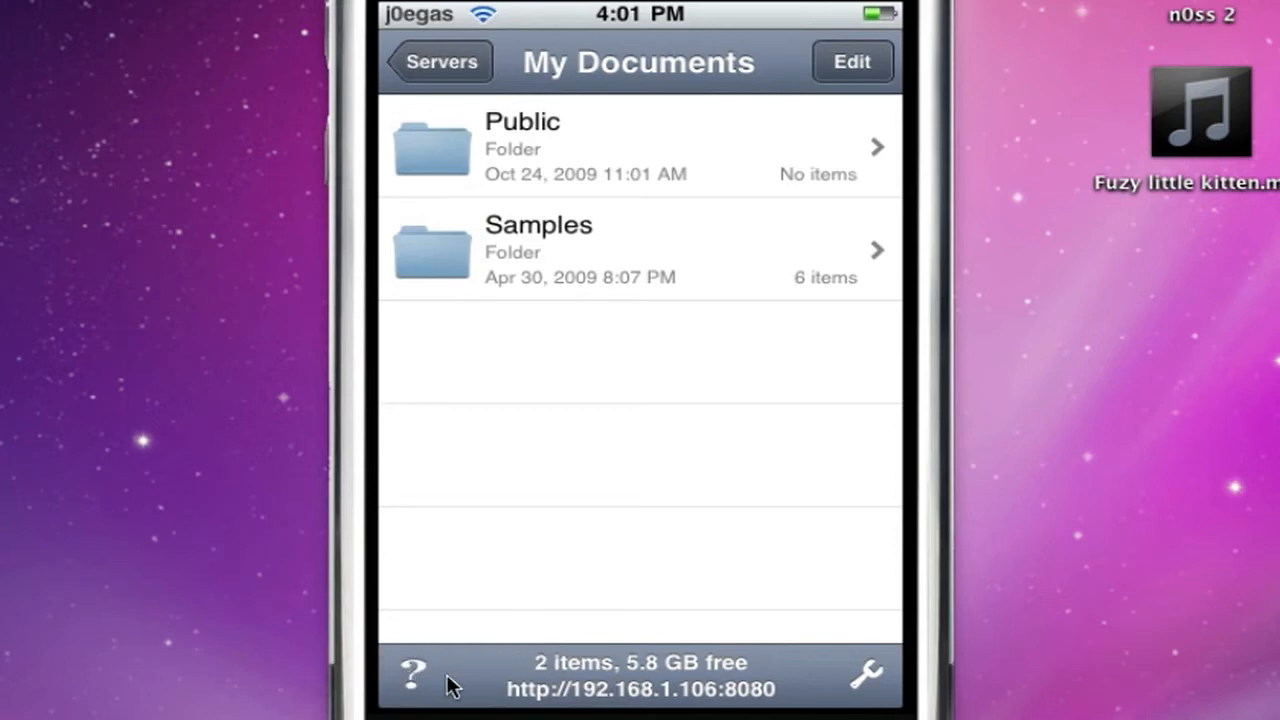
{"action": "left_click", "coordinate": [413, 673]}
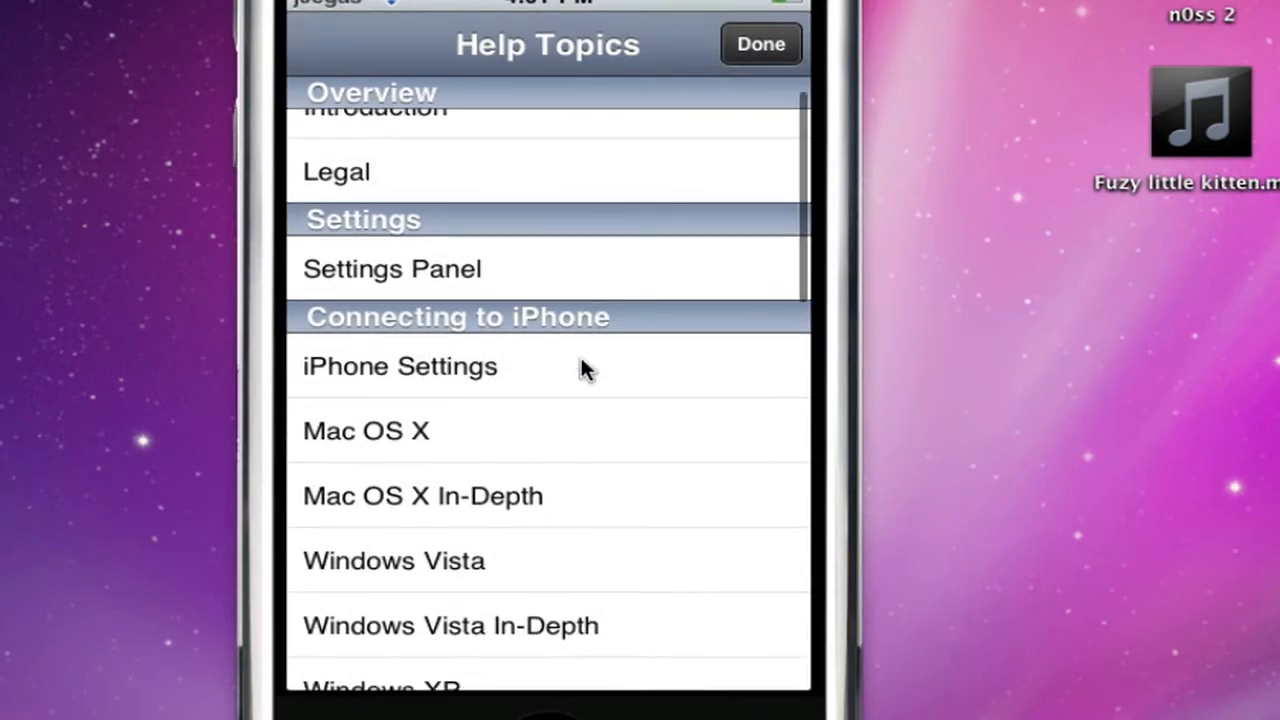
{"action": "scroll", "scroll_direction": "down", "scroll_amount": 3}
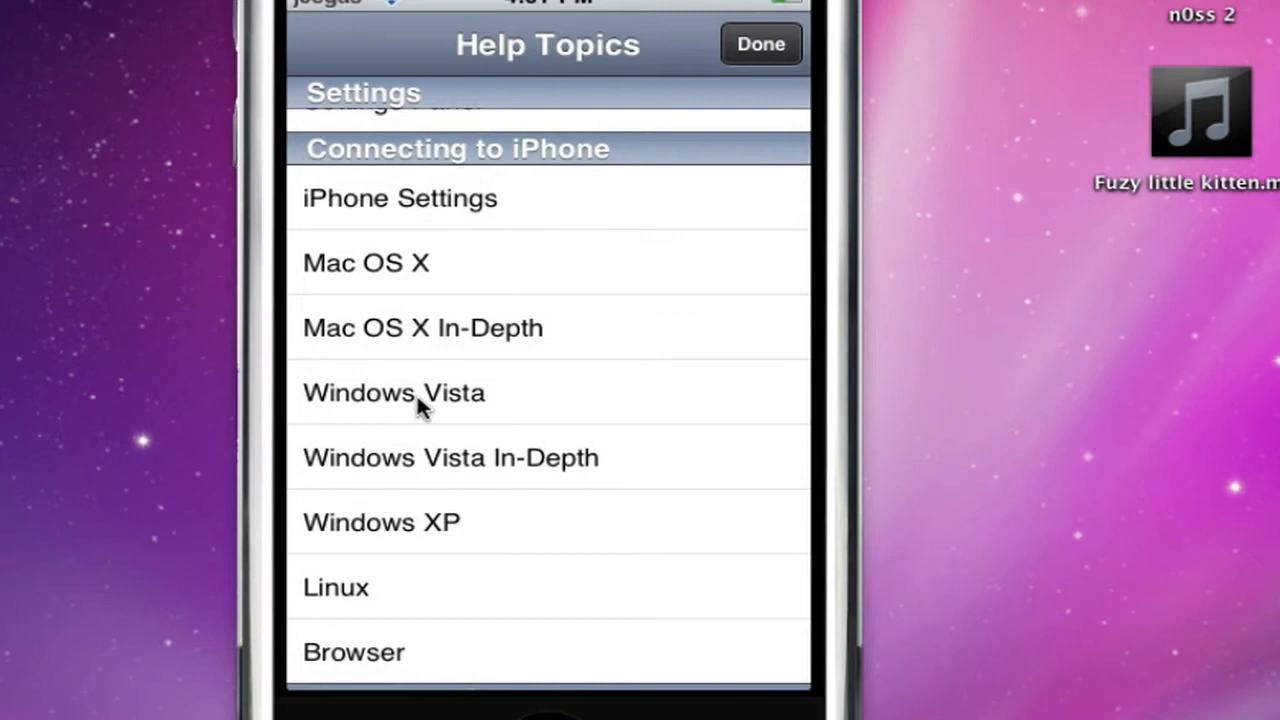
{"action": "mouse_move", "coordinate": [383, 527]}
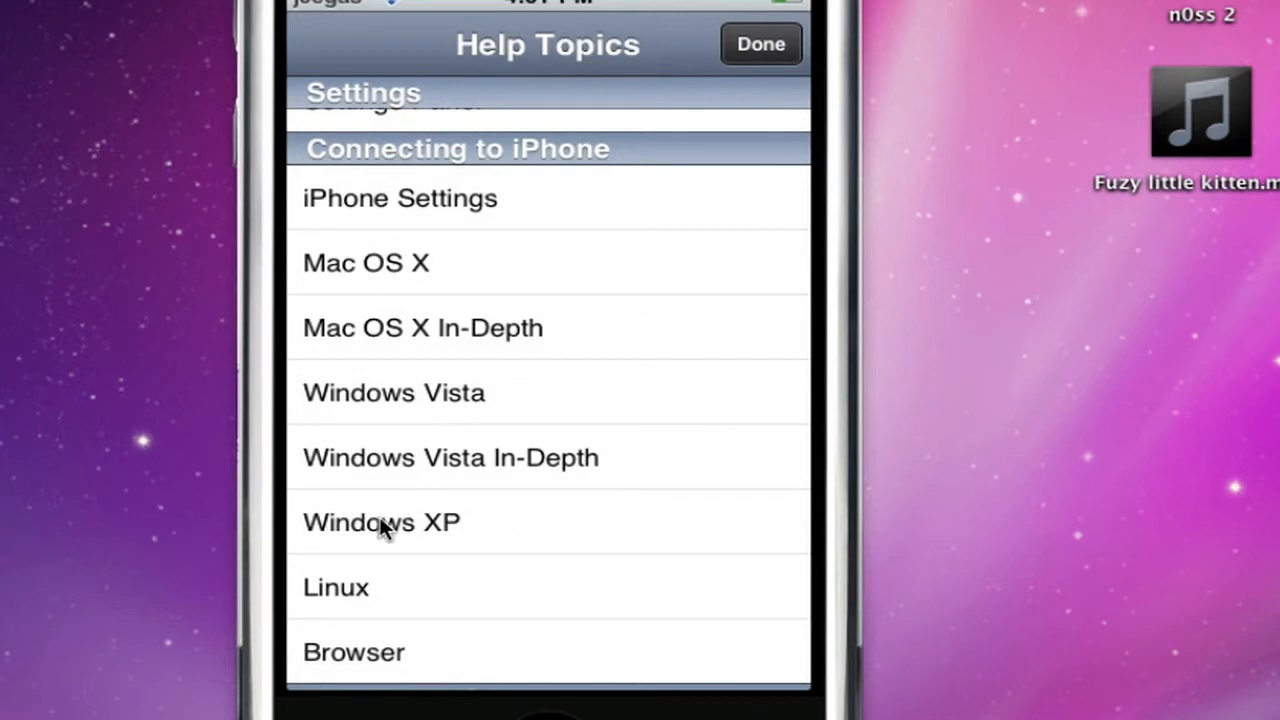
{"action": "mouse_move", "coordinate": [360, 665]}
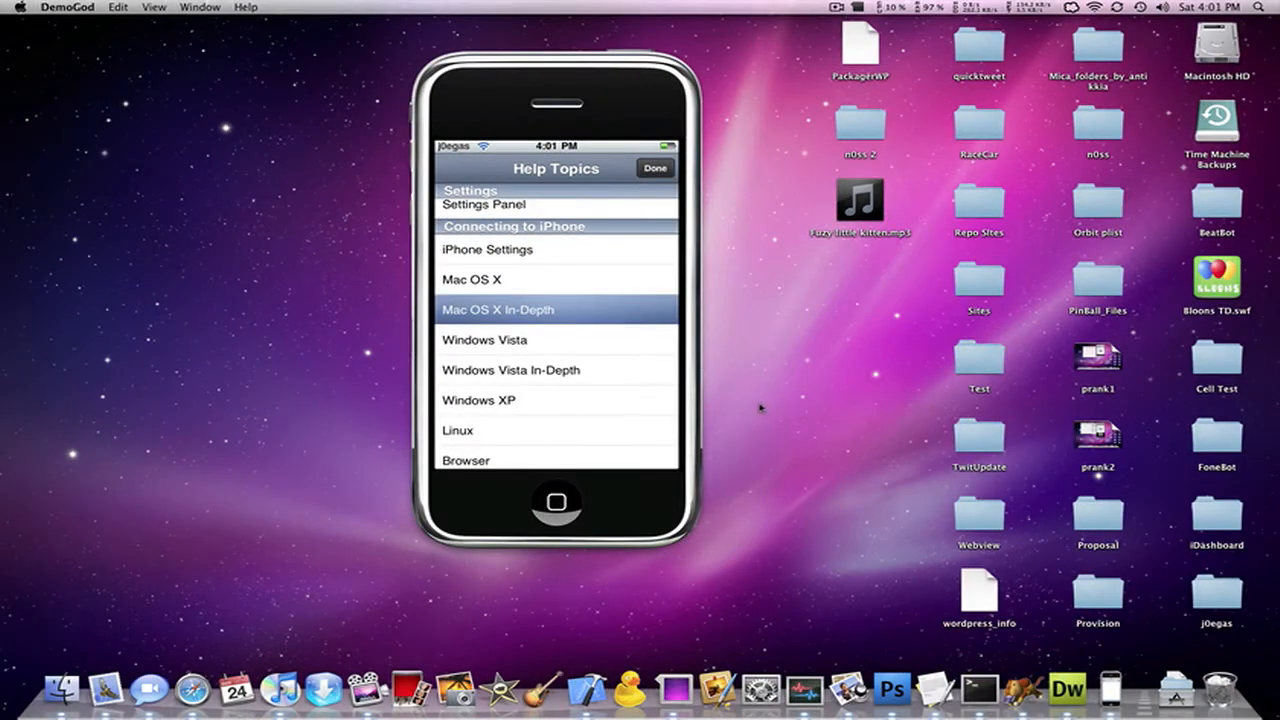
Open the Mac OS X In-Depth connection guide.
{"action": "left_click", "coordinate": [497, 309]}
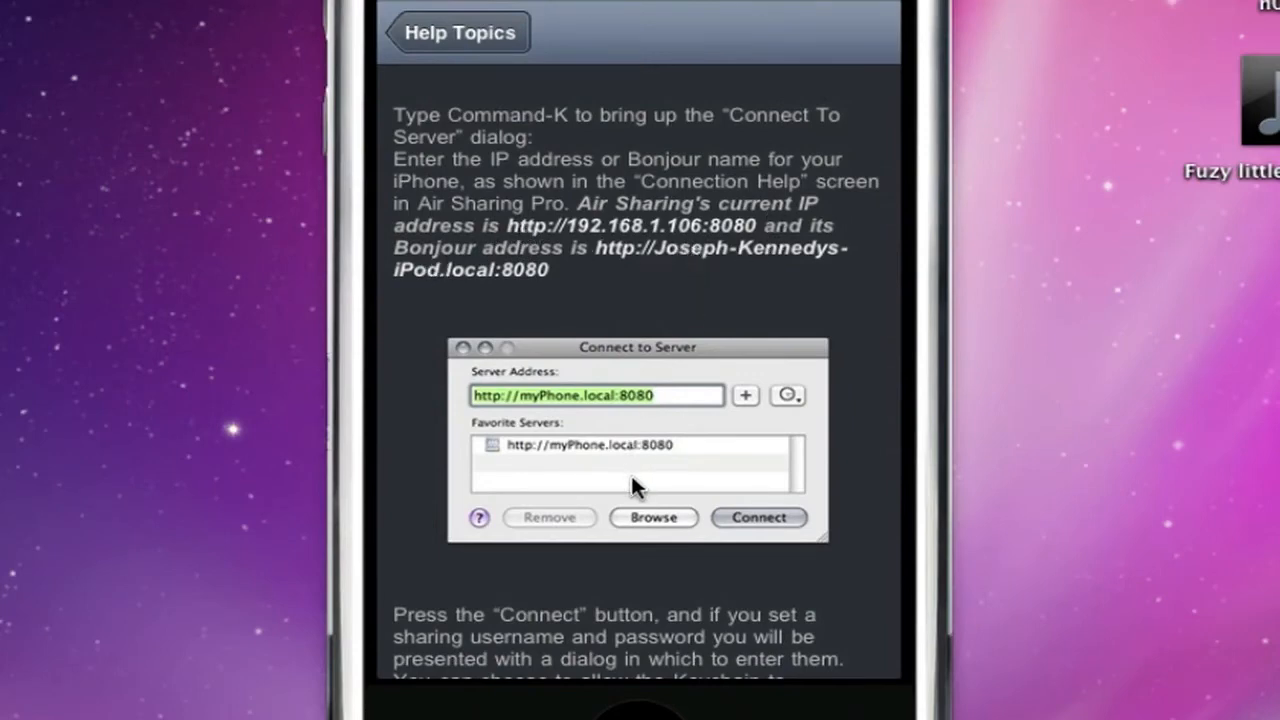
{"action": "mouse_move", "coordinate": [697, 407]}
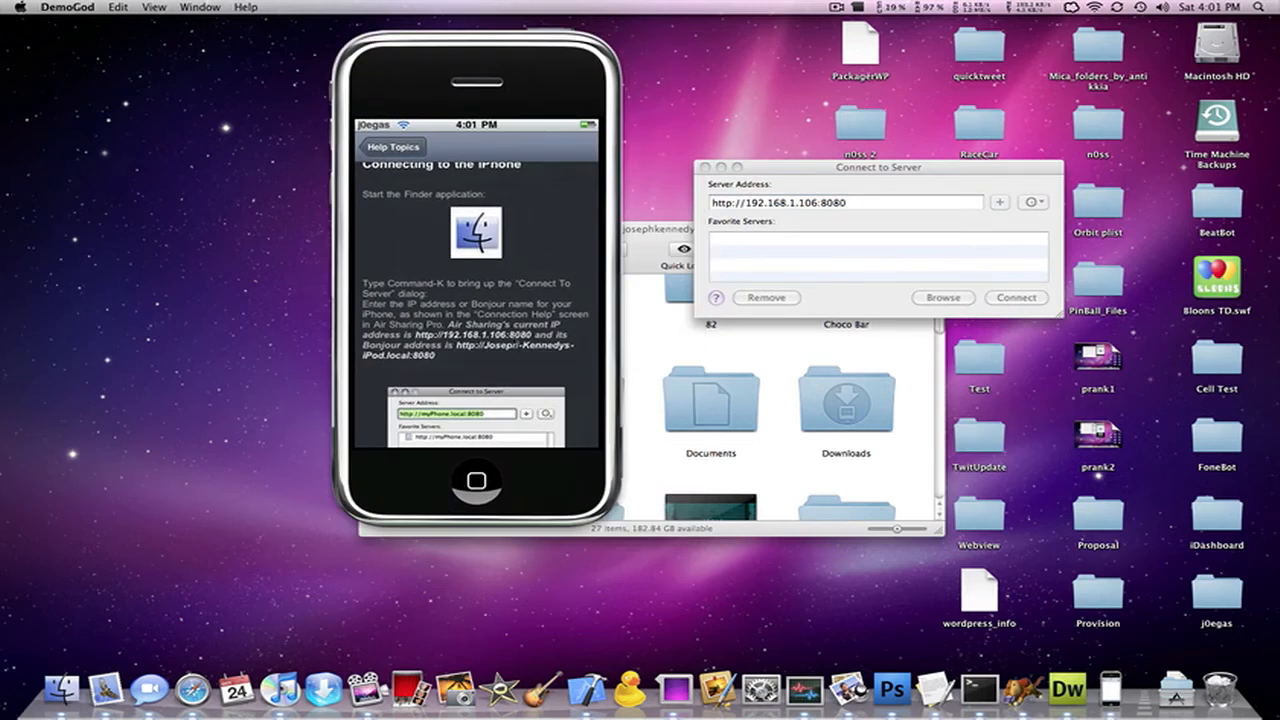
Connect Finder to server 192.168.1.106 as a registered user with the password.
{"action": "left_click", "coordinate": [1015, 298]}
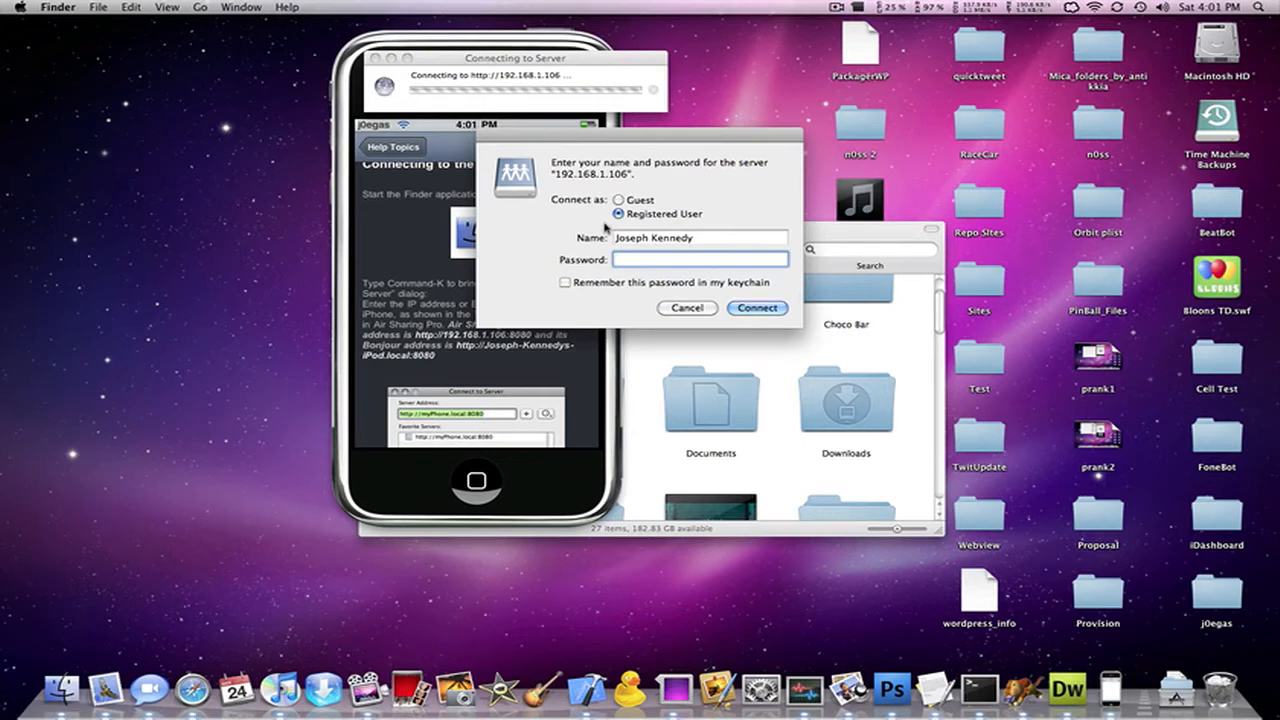
{"action": "type", "text": "password"}
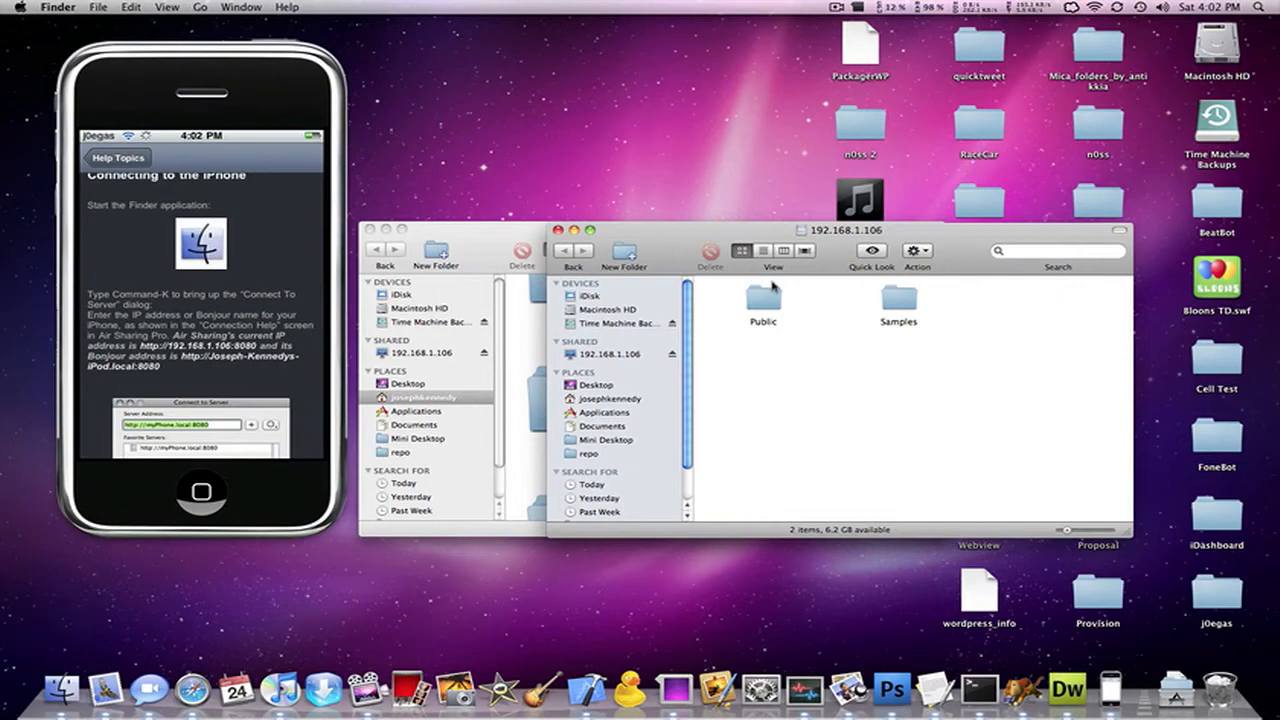
Launch iTunes from the Dock.
{"action": "left_click", "coordinate": [117, 158]}
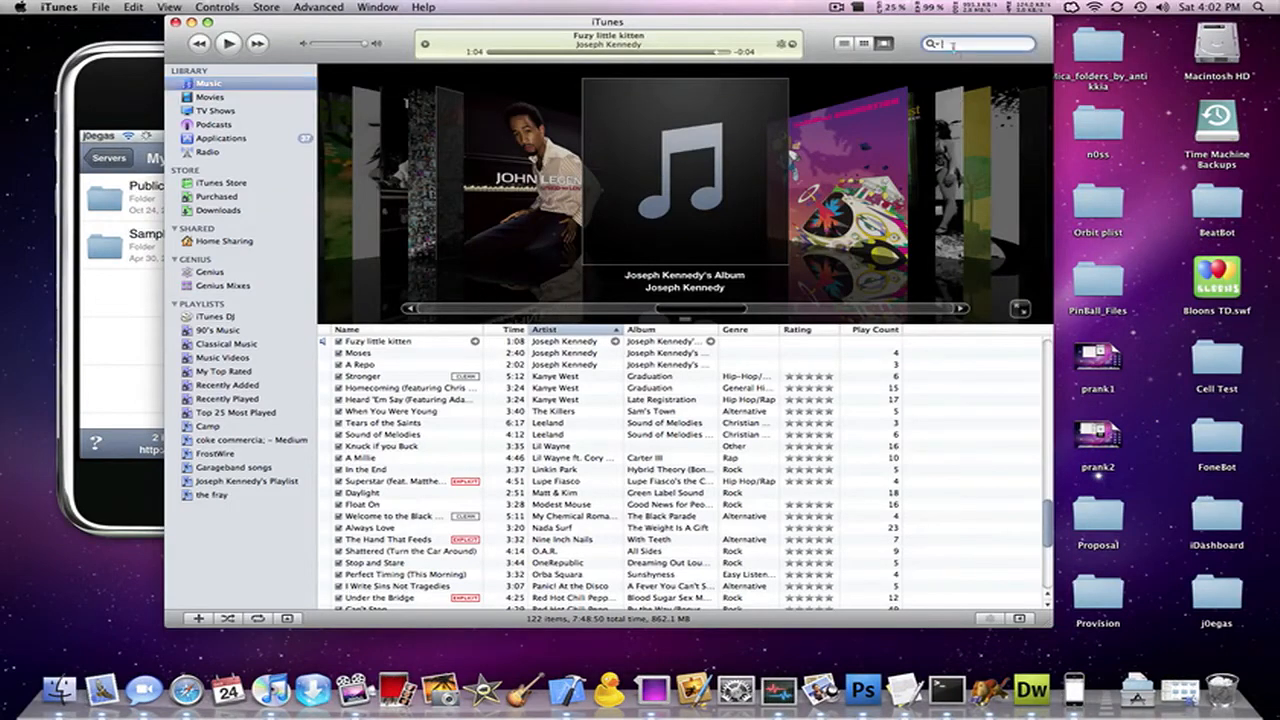
Search iTunes for 'knuckl' and copy Knuck if you Buck to the iPhone server.
{"action": "type", "text": "knuckl"}
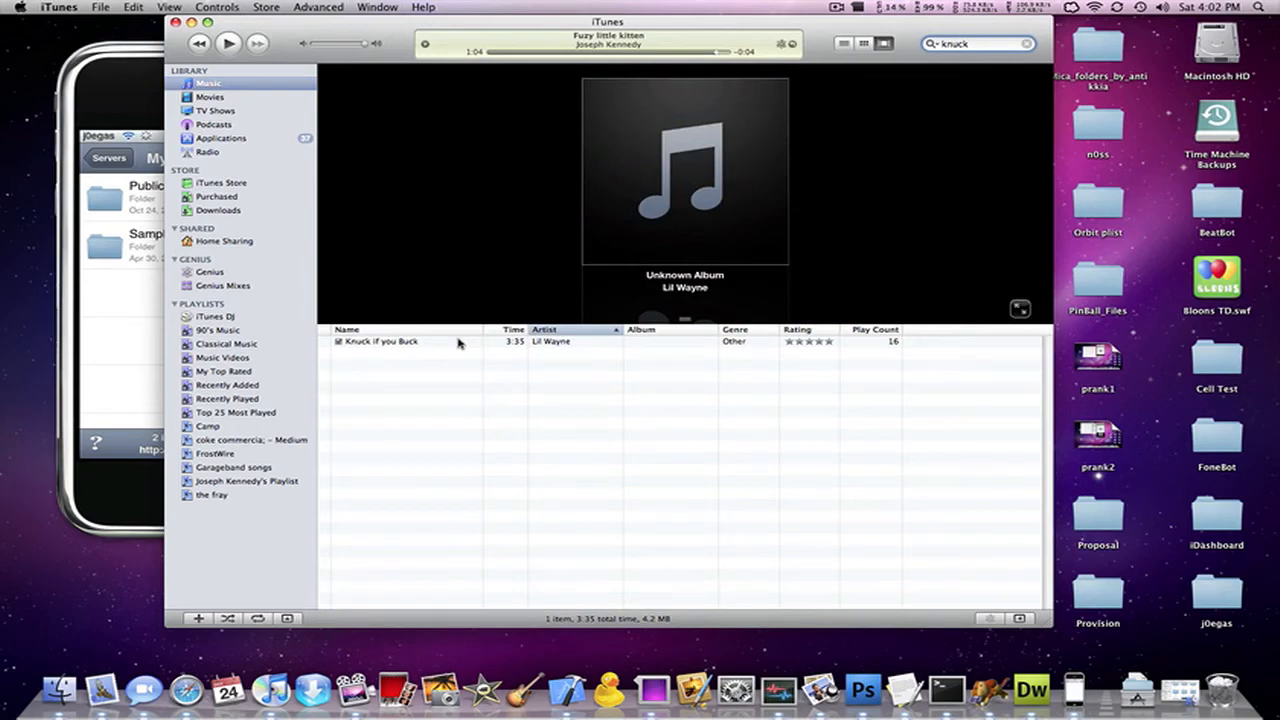
{"action": "left_click", "coordinate": [400, 341]}
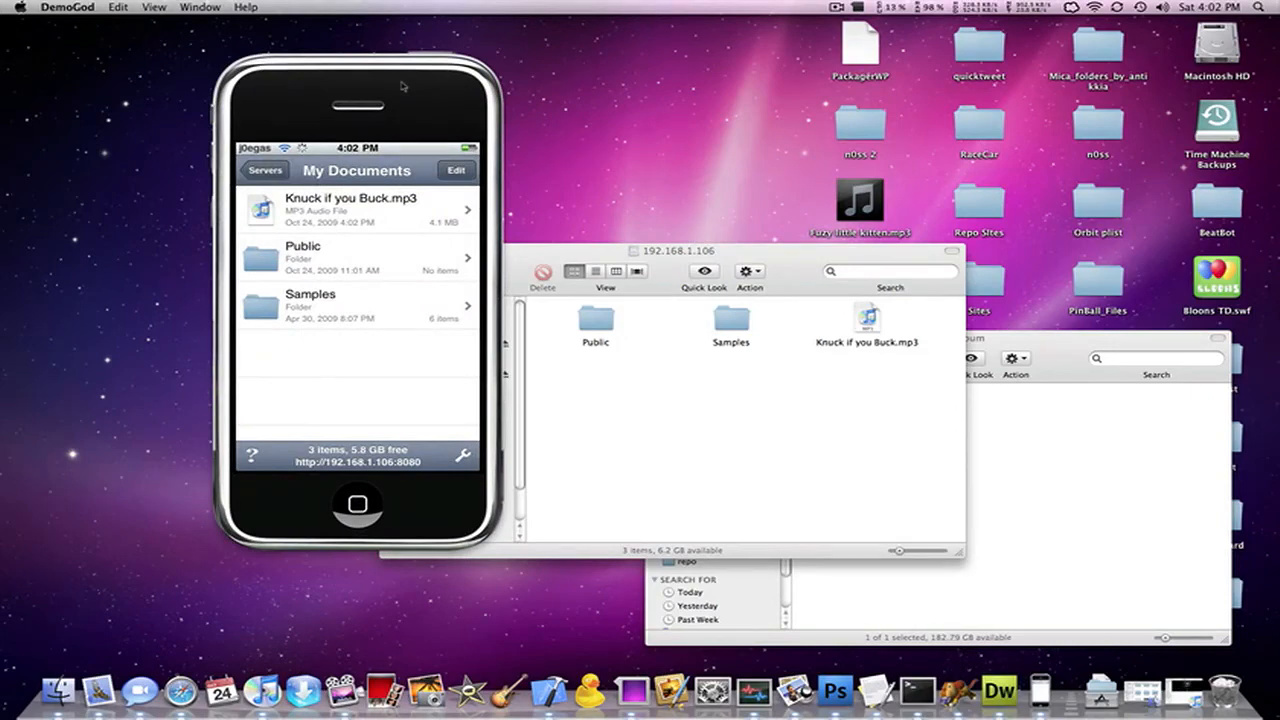
Play Knuck if you Buck.mp3 on the iPhone, then delete it from the server.
{"action": "left_click", "coordinate": [350, 205]}
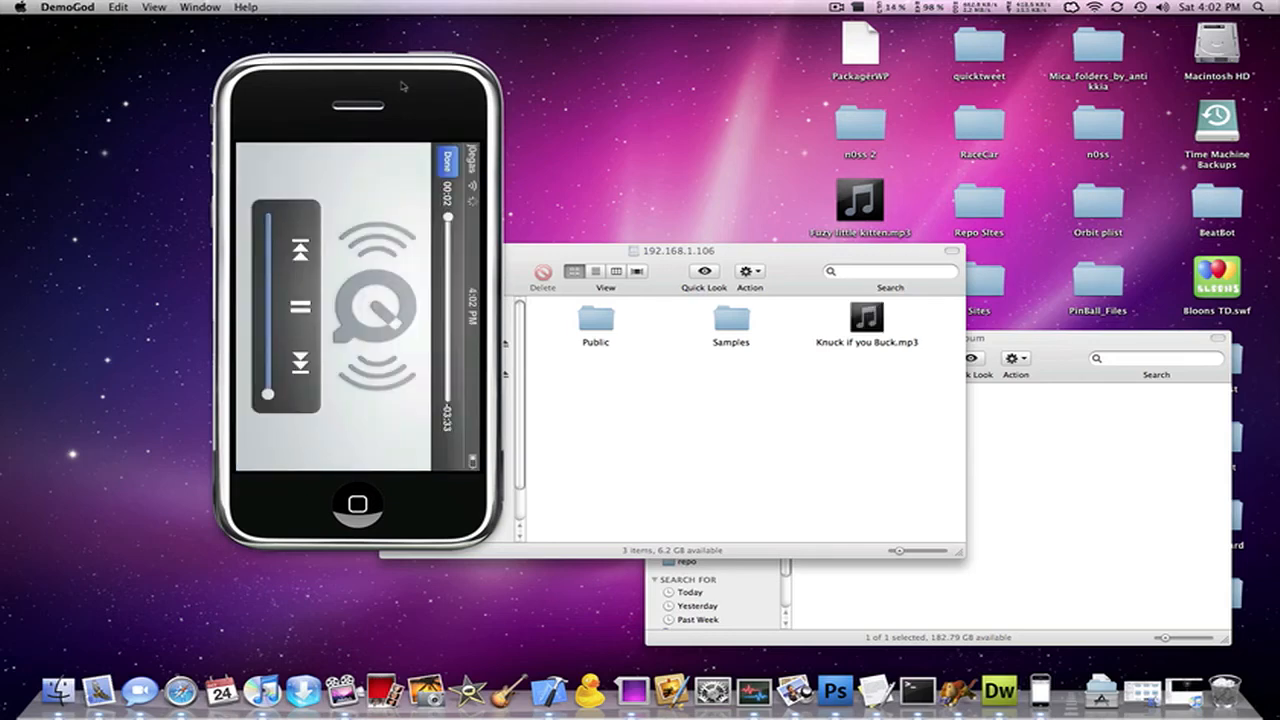
{"action": "left_click", "coordinate": [452, 160]}
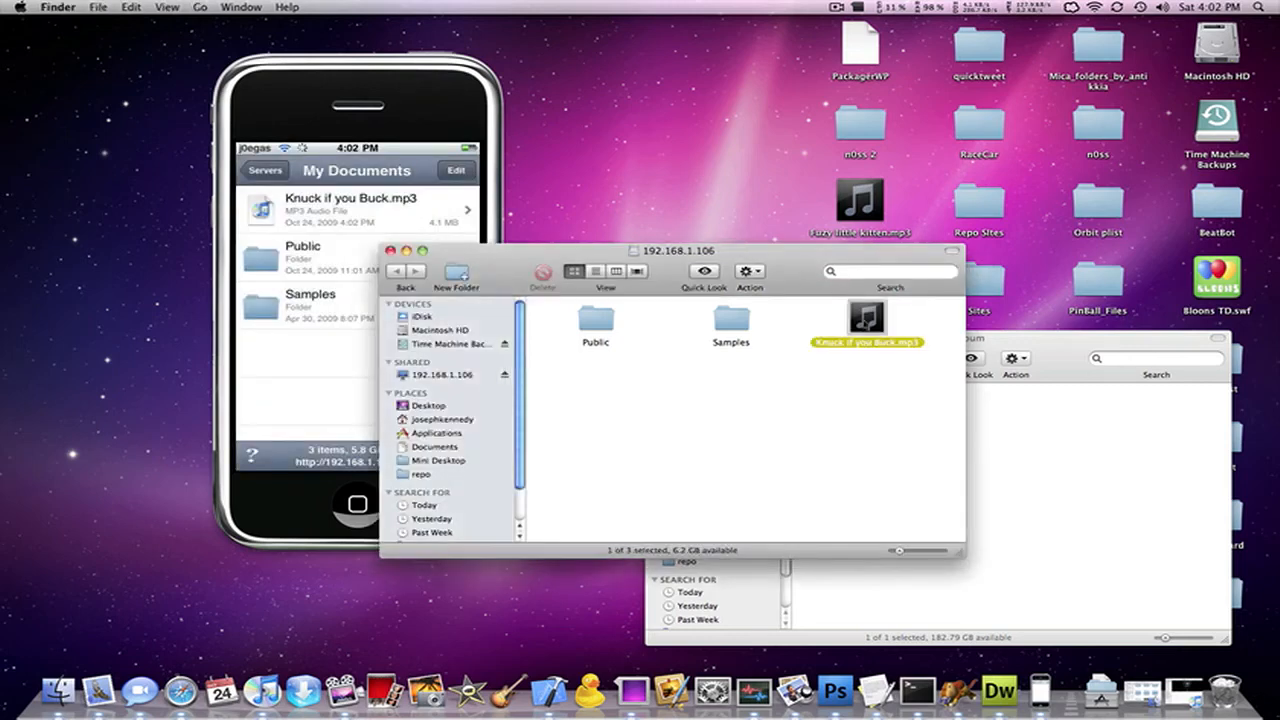
{"action": "left_click", "coordinate": [543, 271]}
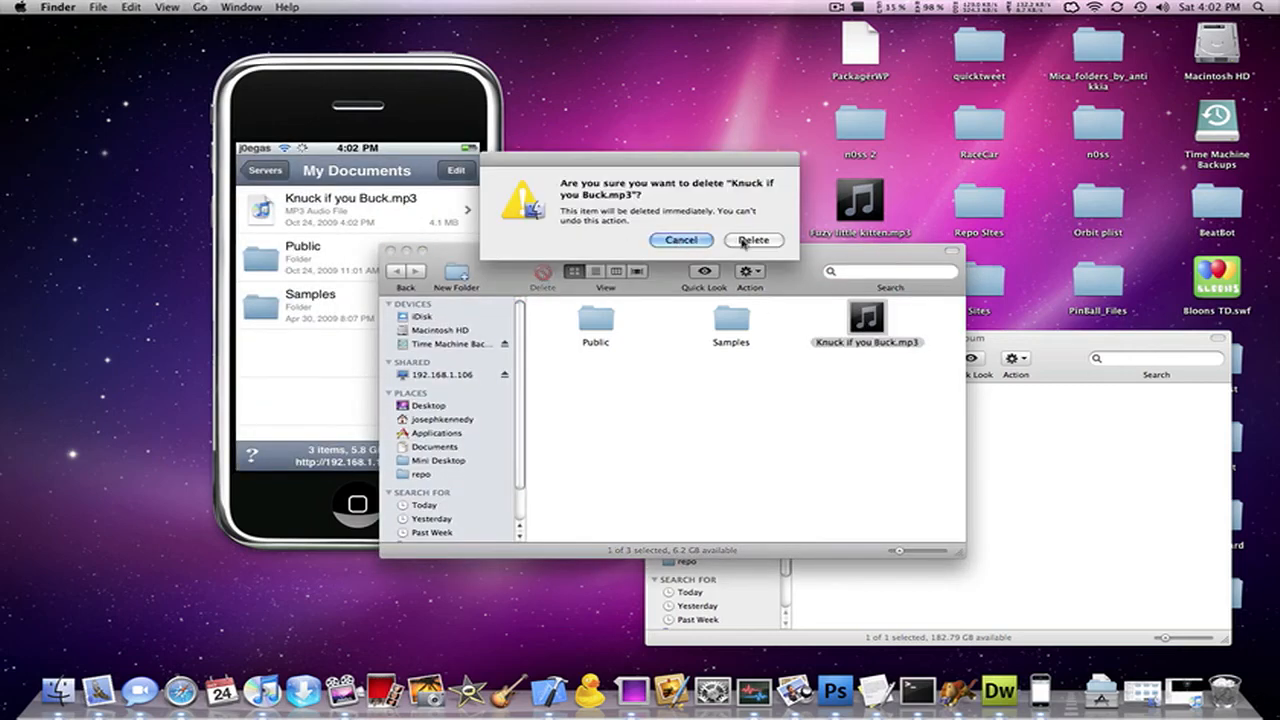
{"action": "left_click", "coordinate": [752, 240]}
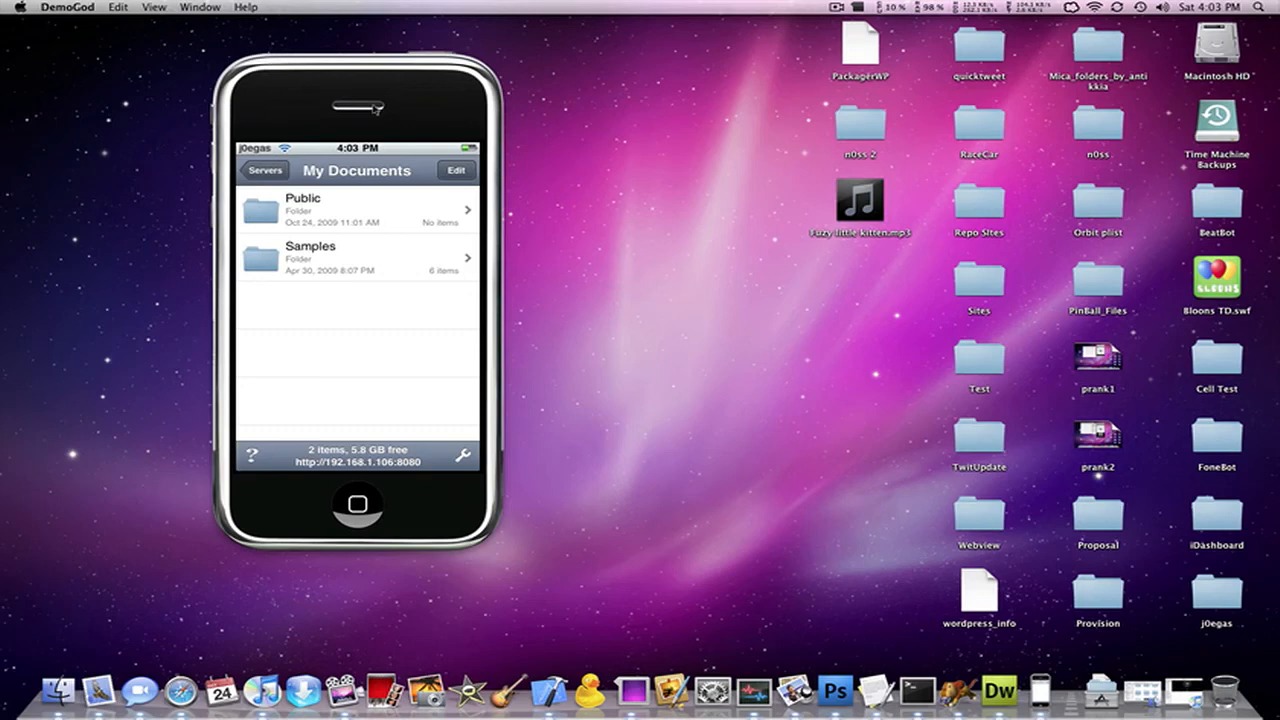
Zip the Samples folder into Samples.zip, then select the archive and request its deletion.
{"action": "left_click", "coordinate": [456, 170]}
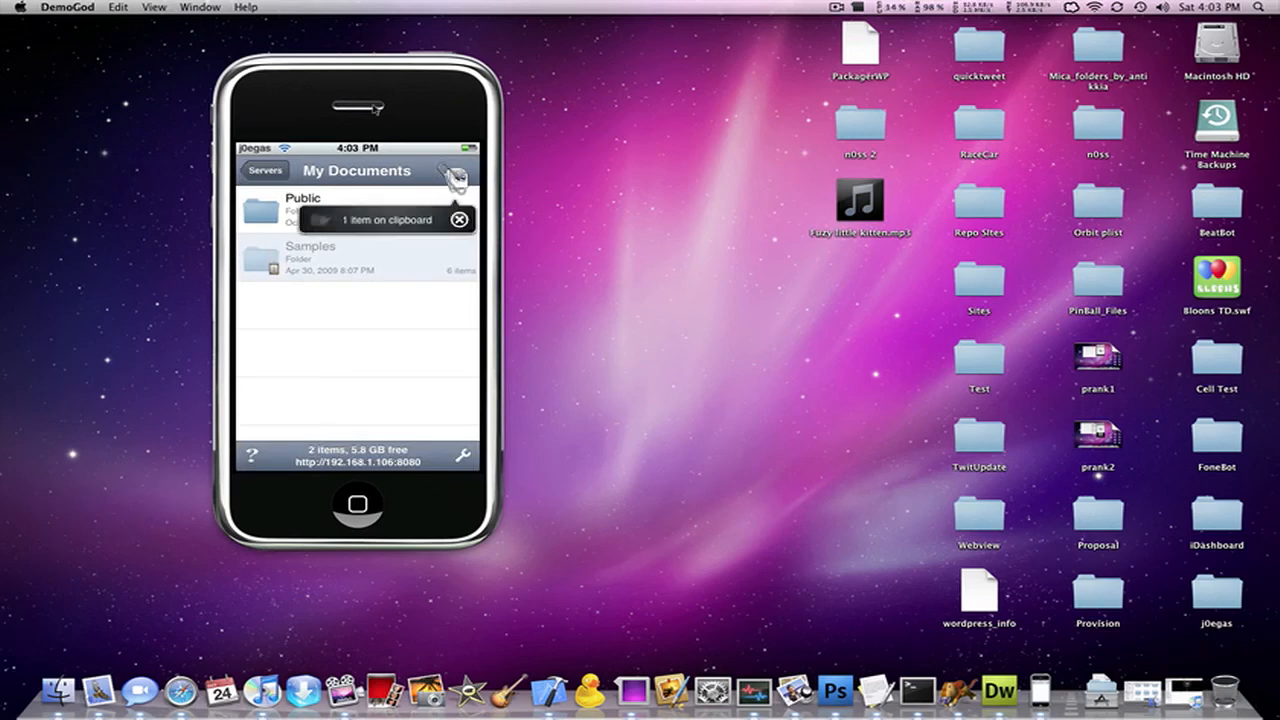
{"action": "left_click", "coordinate": [459, 219]}
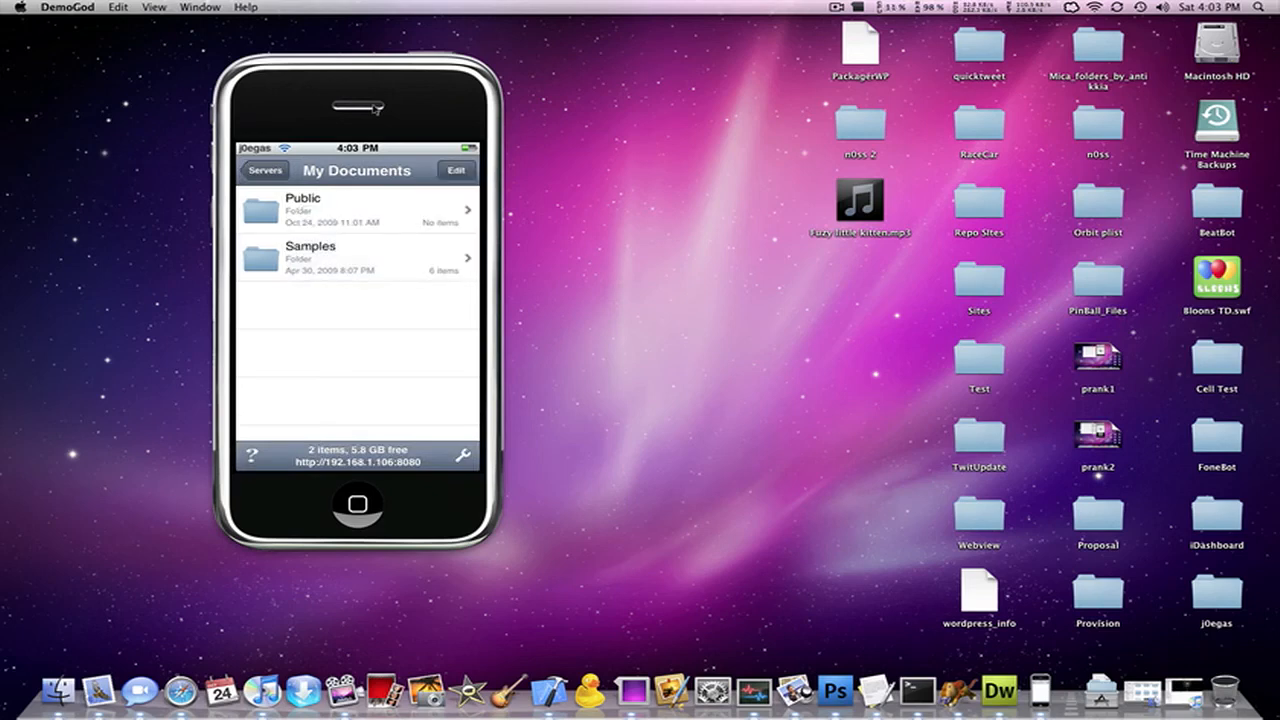
{"action": "left_click", "coordinate": [456, 170]}
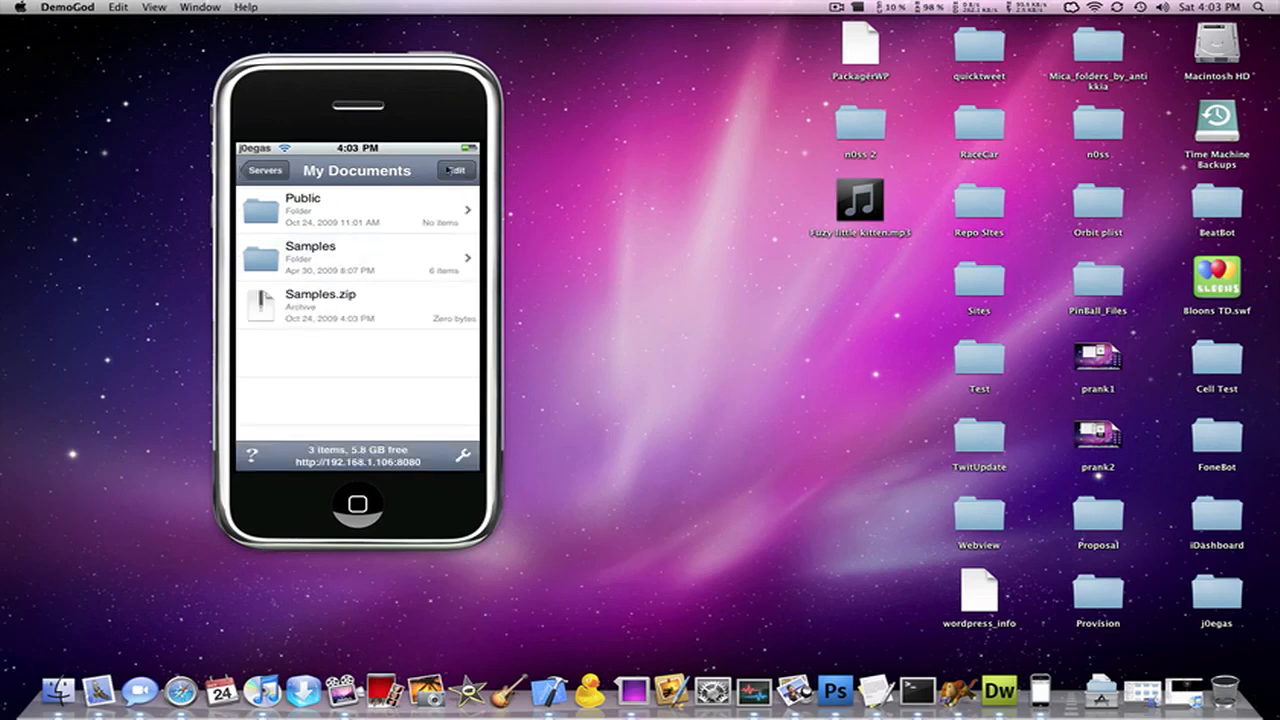
{"action": "left_click", "coordinate": [456, 170]}
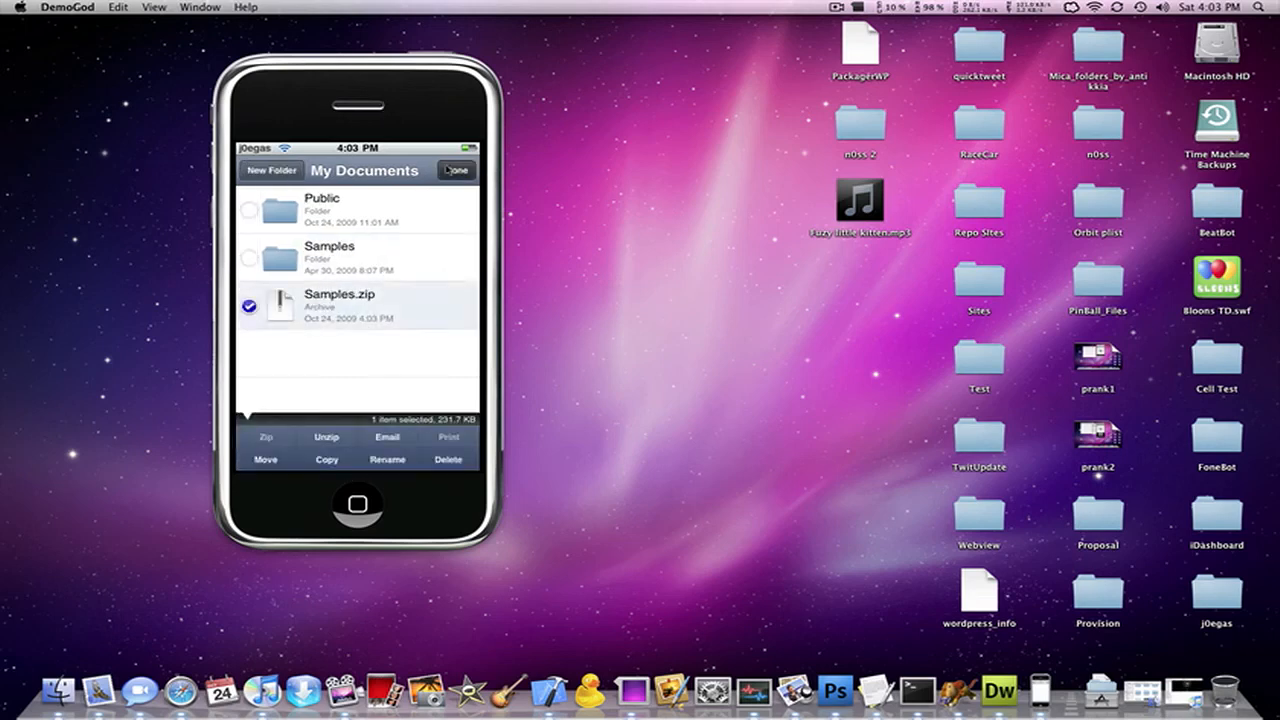
{"action": "left_click", "coordinate": [448, 459]}
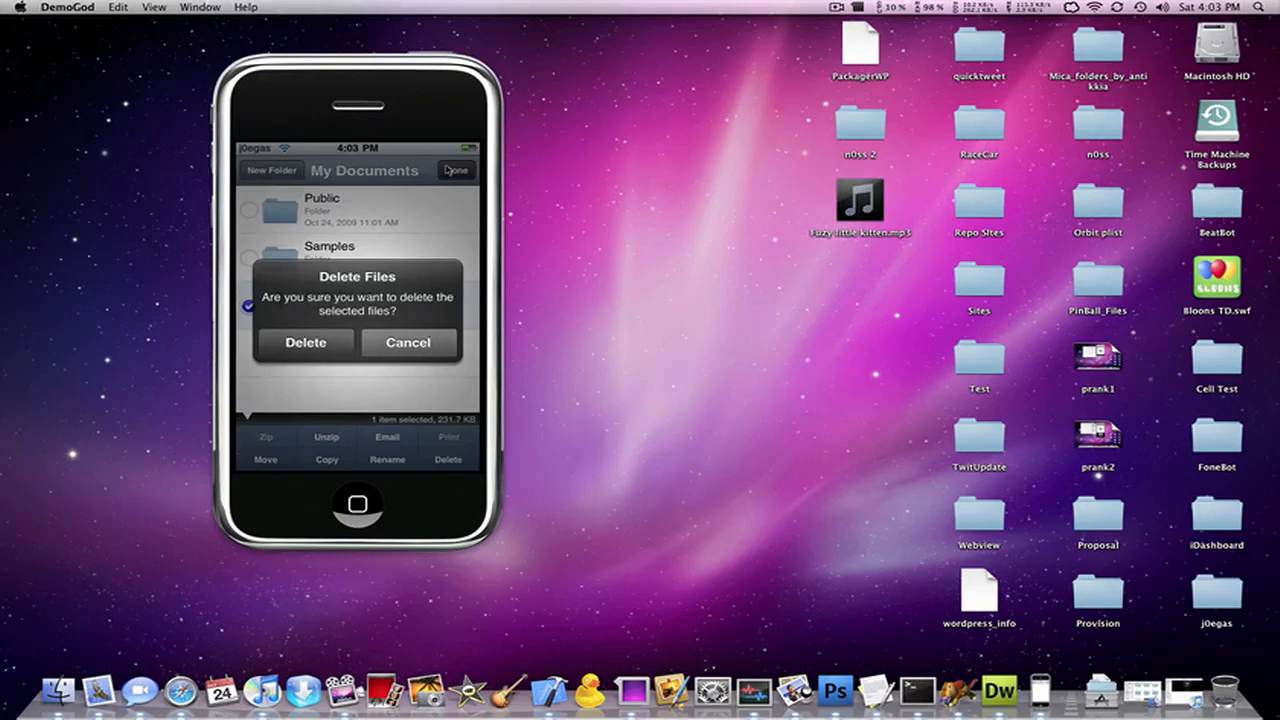